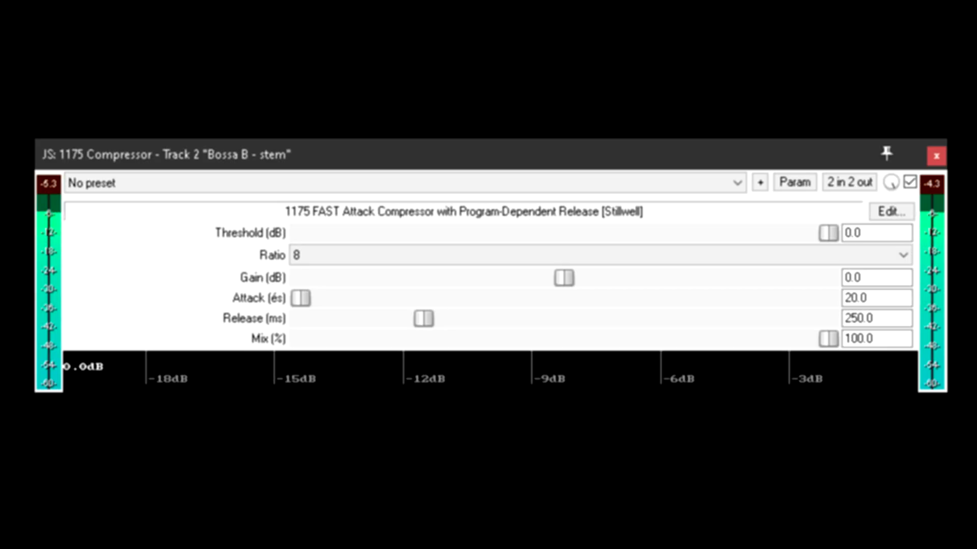
Step: Try lowering the threshold and output gain, then return both to 0 dB
left_click_drag(827, 233, 768, 233)
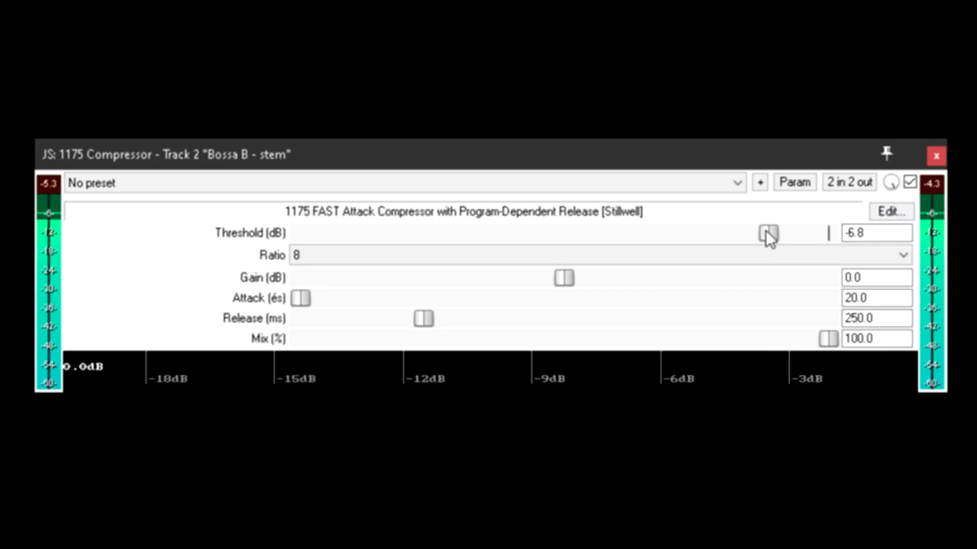
left_click_drag(766, 233, 826, 232)
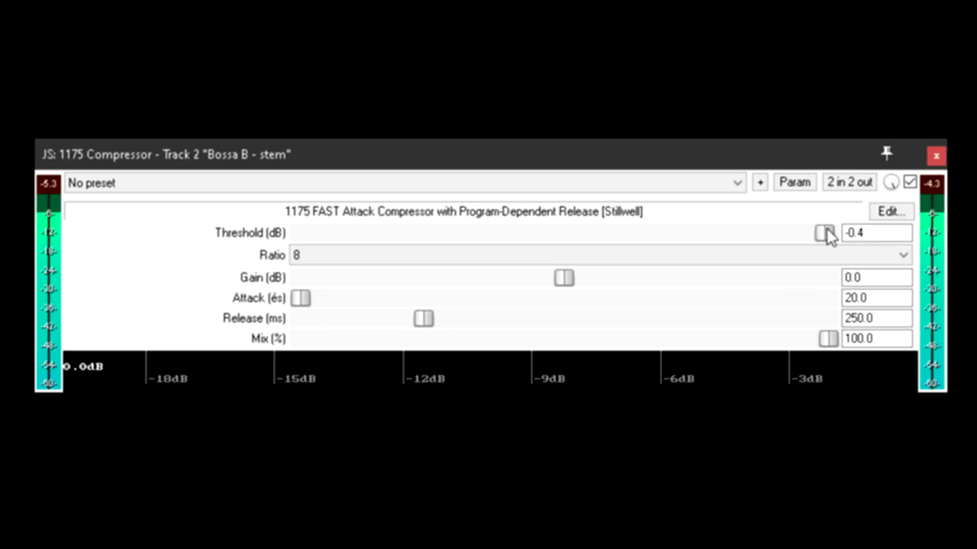
left_click_drag(821, 233, 827, 233)
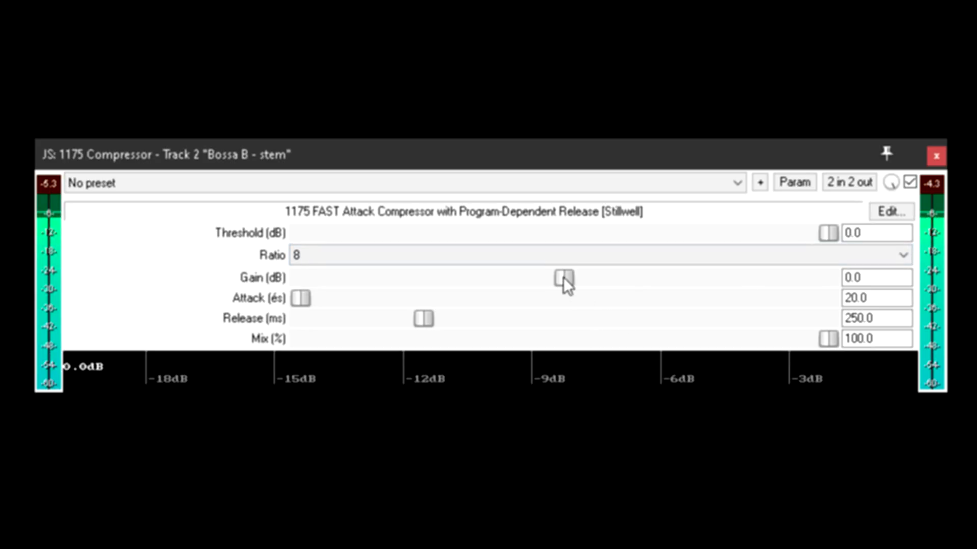
left_click_drag(561, 278, 405, 278)
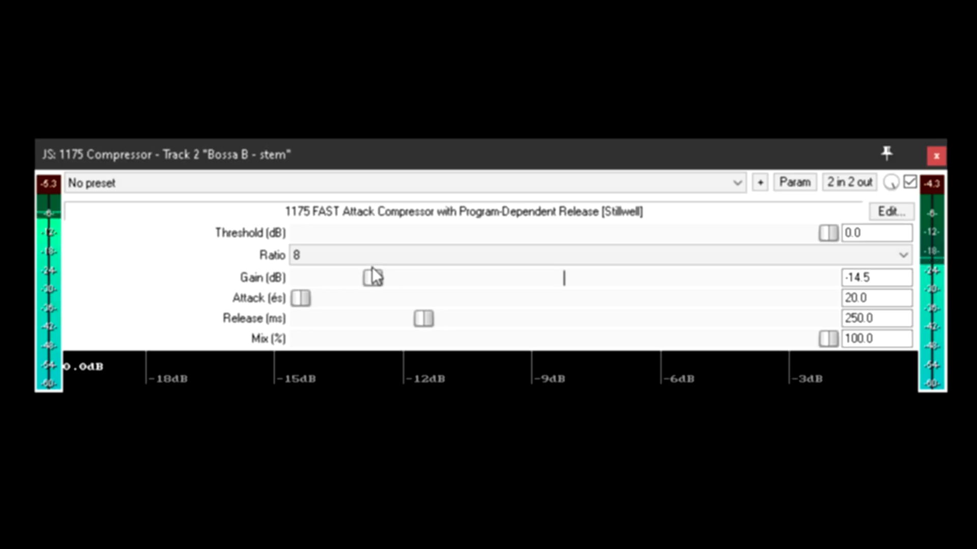
left_click_drag(372, 278, 564, 277)
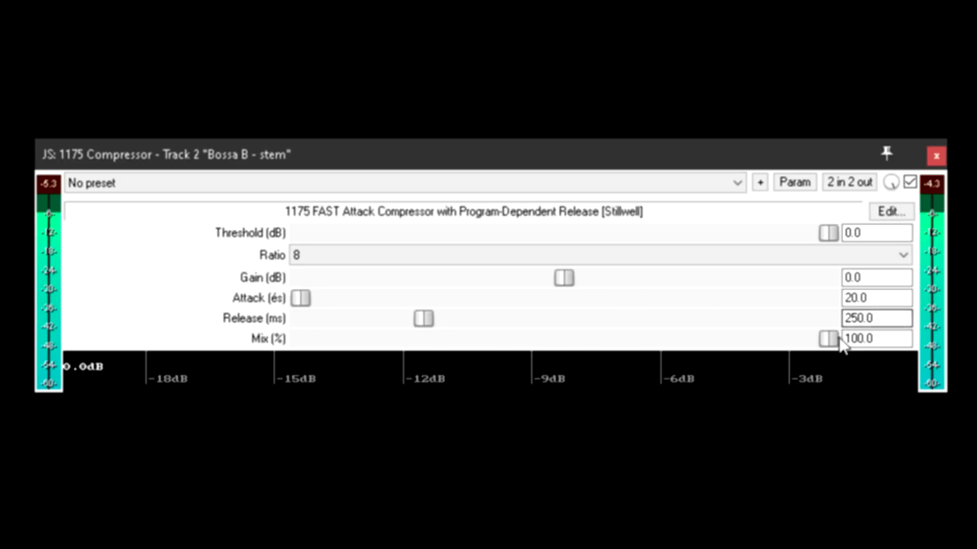
Step: Test a dry mix, gain changes and a longer attack, then restore defaults with attack 20
left_click_drag(825, 339, 299, 339)
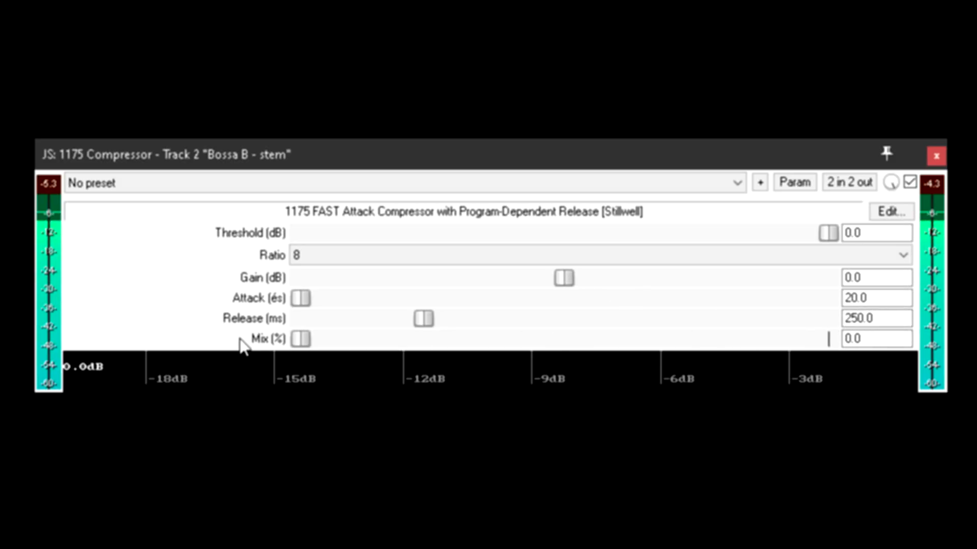
left_click_drag(563, 278, 412, 278)
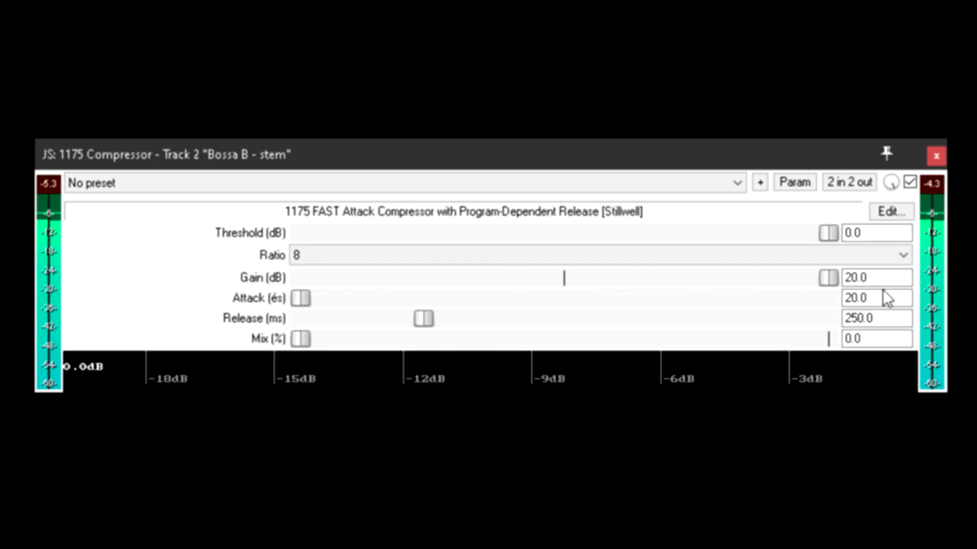
left_click_drag(827, 278, 505, 278)
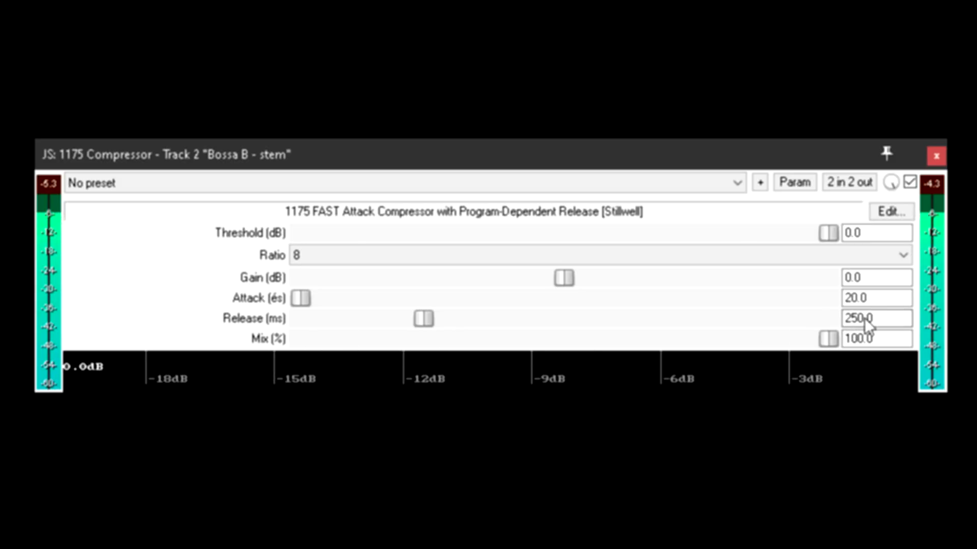
left_click_drag(300, 298, 329, 297)
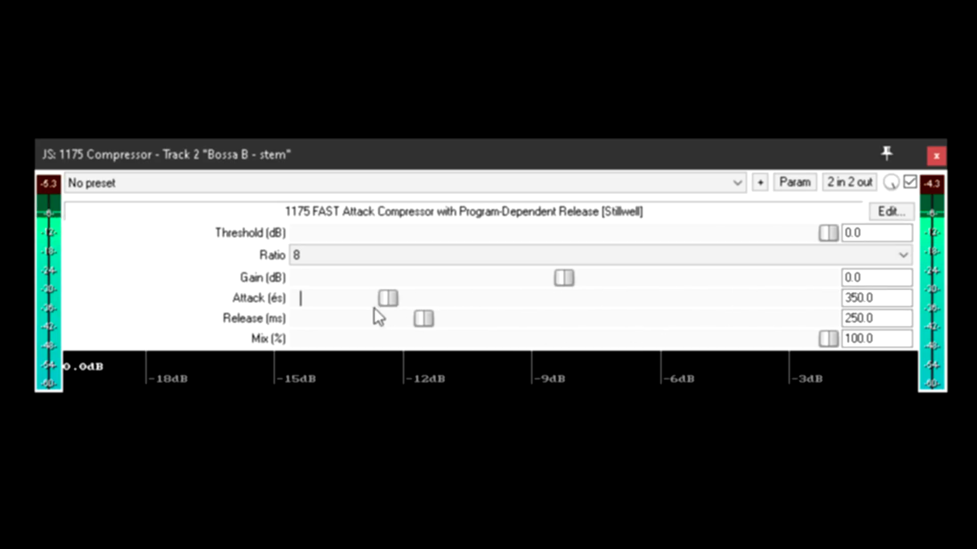
left_click_drag(386, 298, 302, 298)
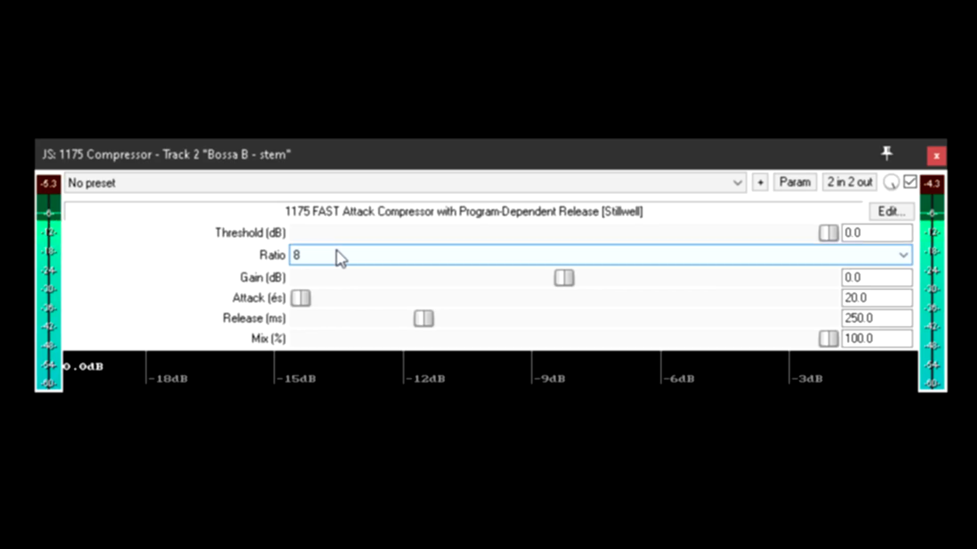
Step: Set the compressor ratio to 4:1
left_click(599, 255)
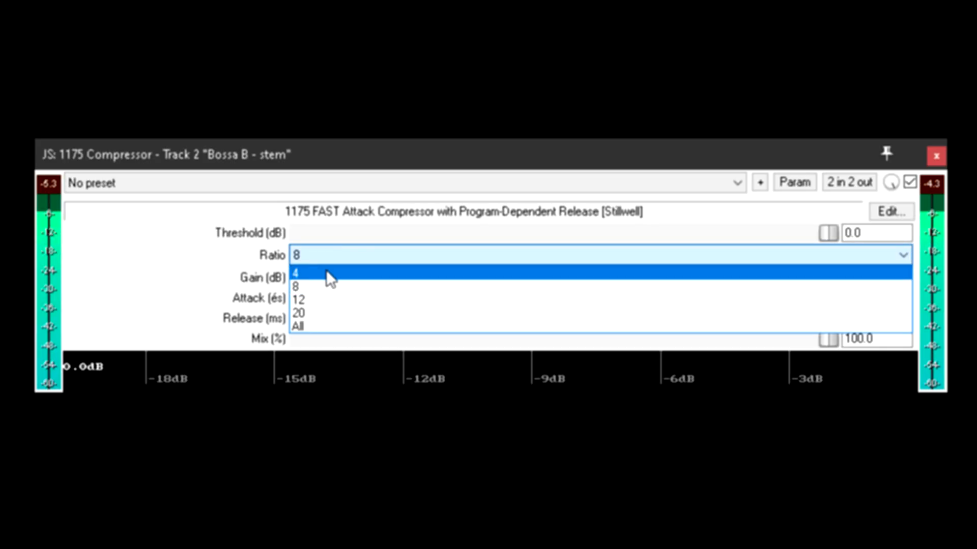
left_click(299, 273)
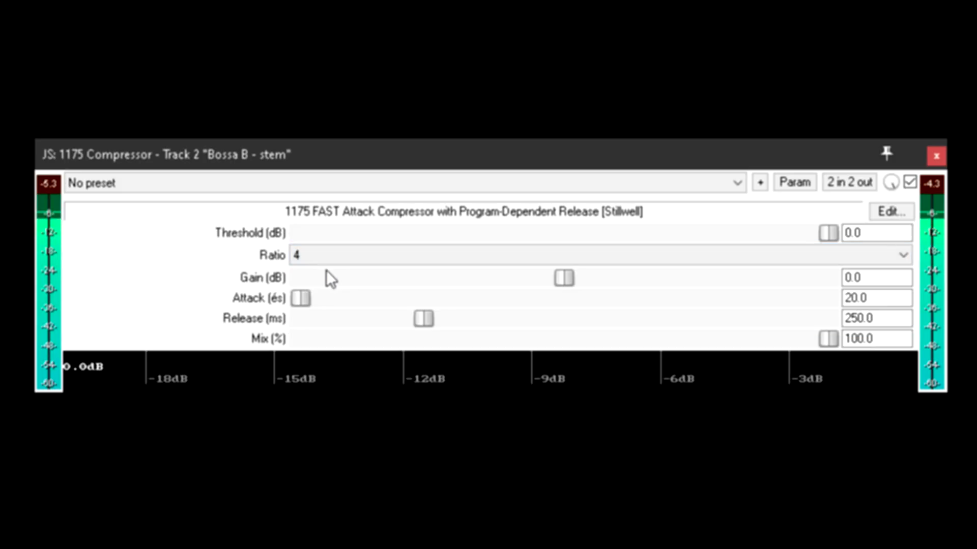
left_click(599, 255)
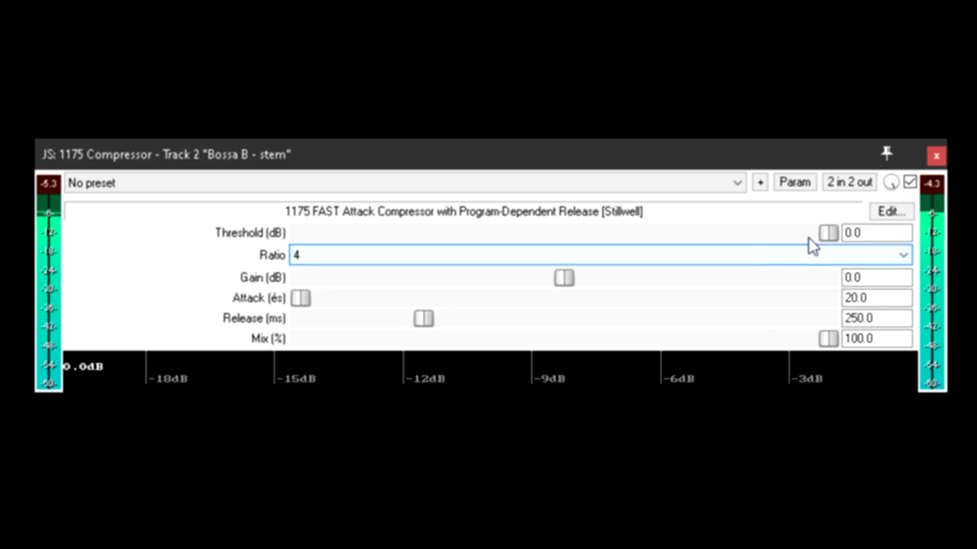
Step: Sweep the threshold down past -13.9 dB, finally settling at about -8.7 dB
left_click_drag(829, 233, 716, 236)
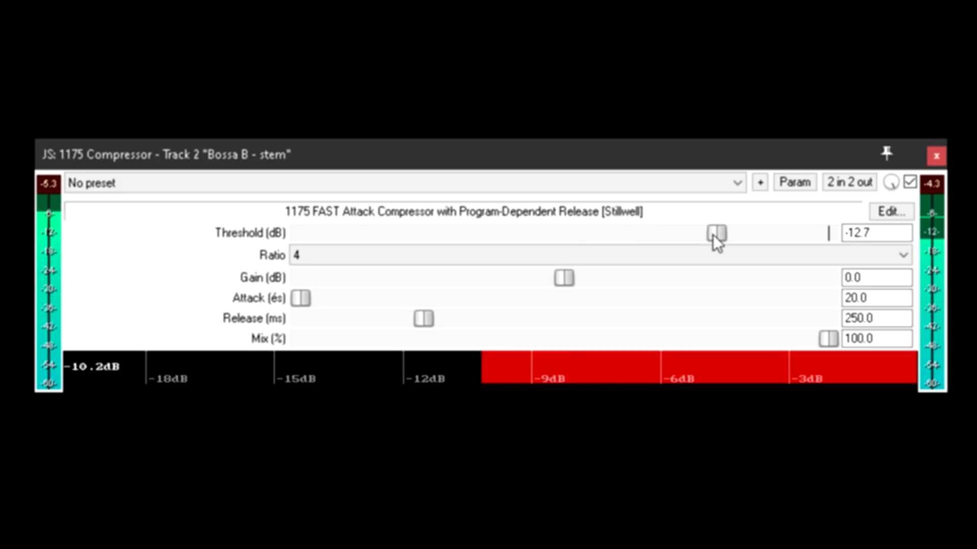
left_click_drag(715, 235, 655, 235)
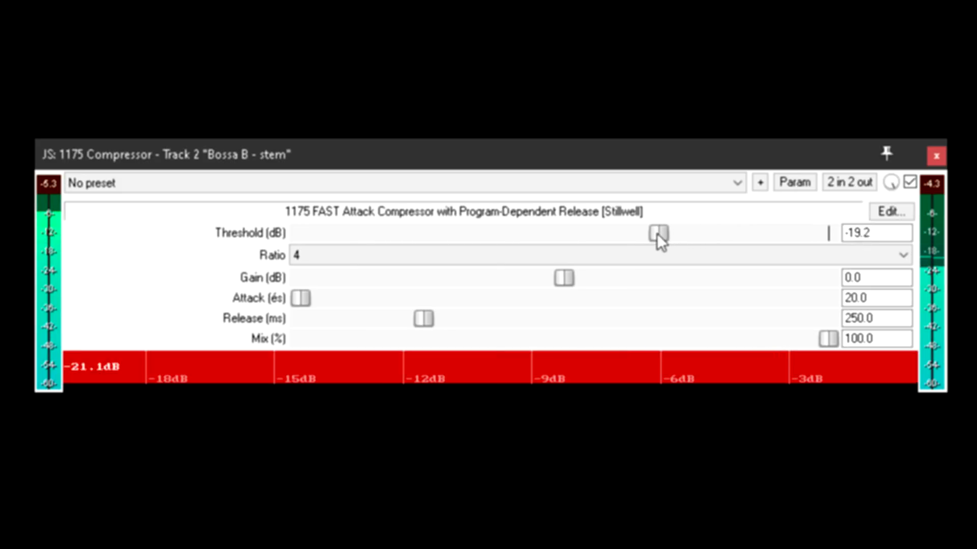
left_click_drag(655, 233, 669, 233)
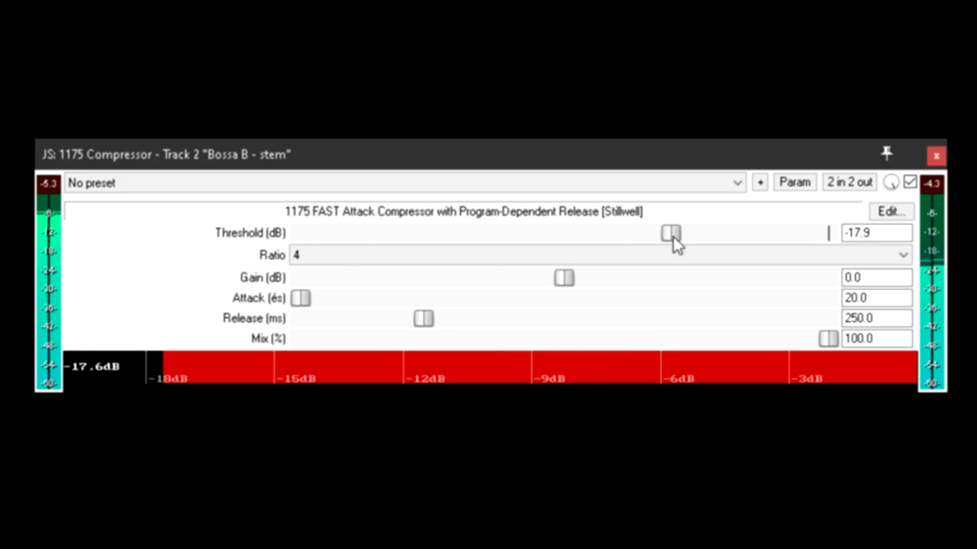
left_click_drag(668, 232, 756, 232)
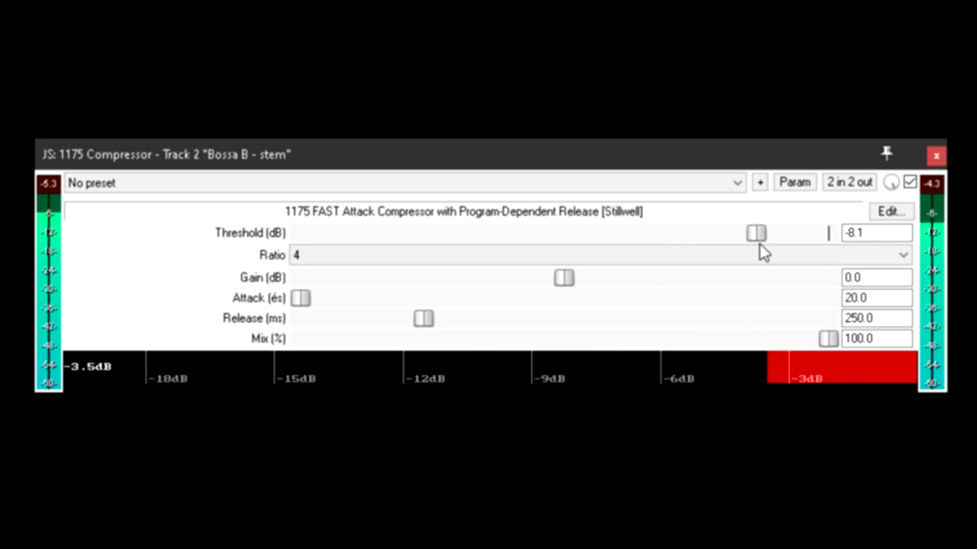
left_click_drag(755, 233, 696, 233)
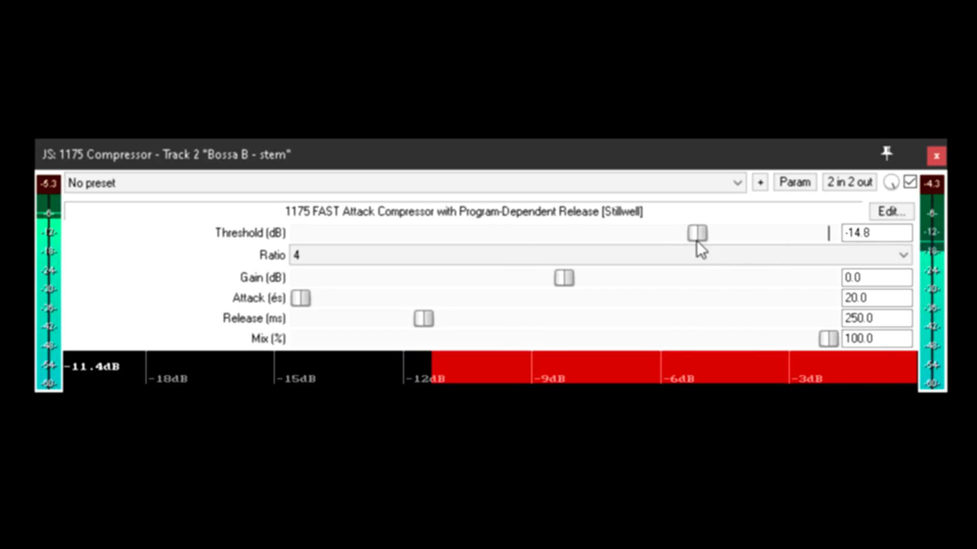
left_click_drag(697, 233, 683, 233)
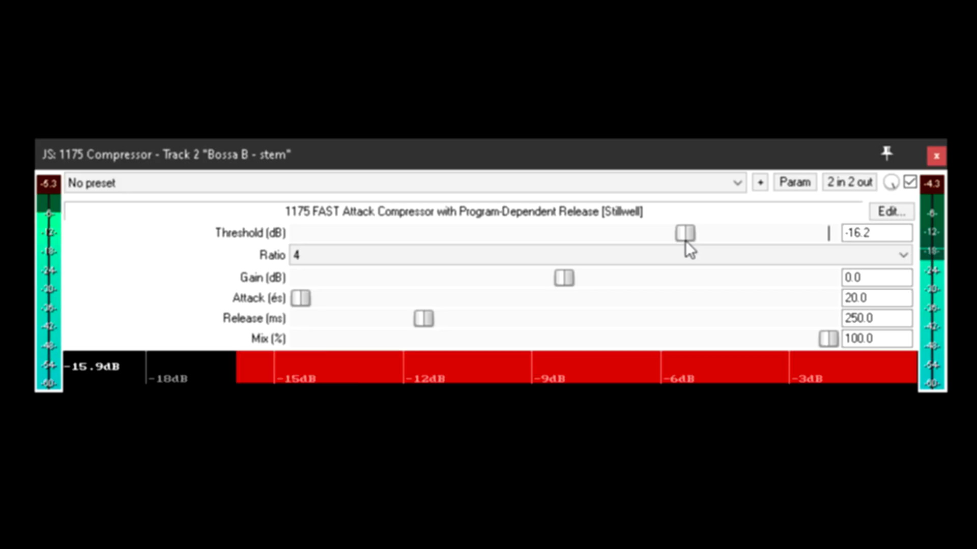
left_click_drag(684, 233, 694, 233)
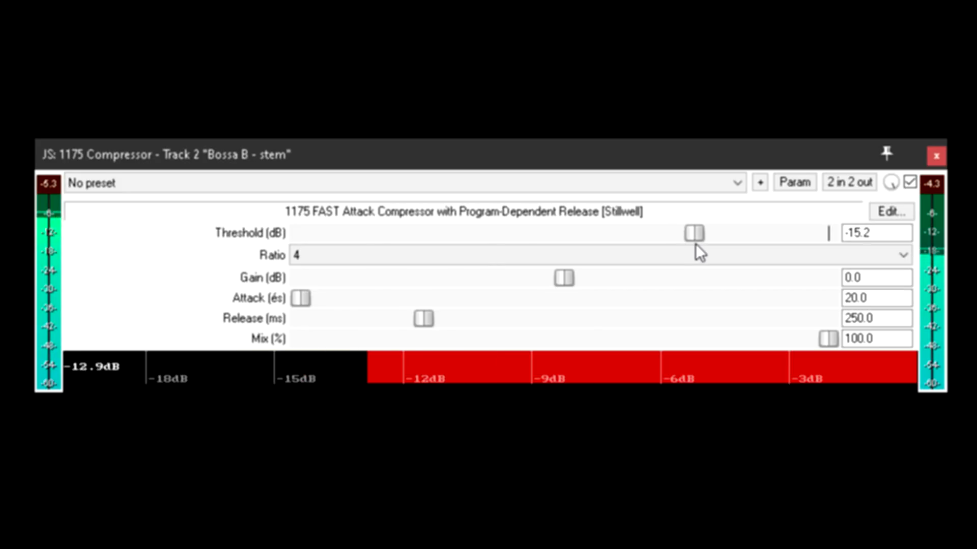
left_click_drag(691, 233, 704, 233)
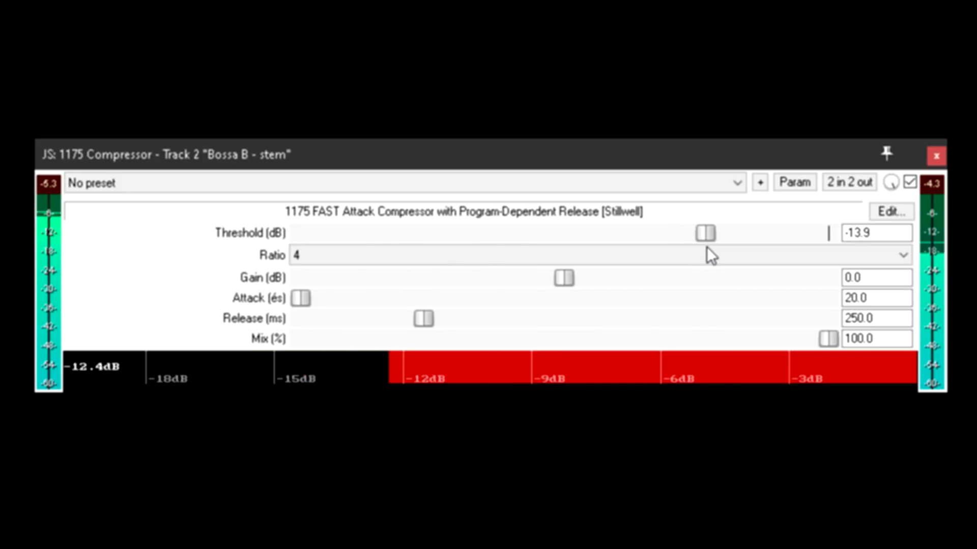
left_click_drag(705, 233, 750, 233)
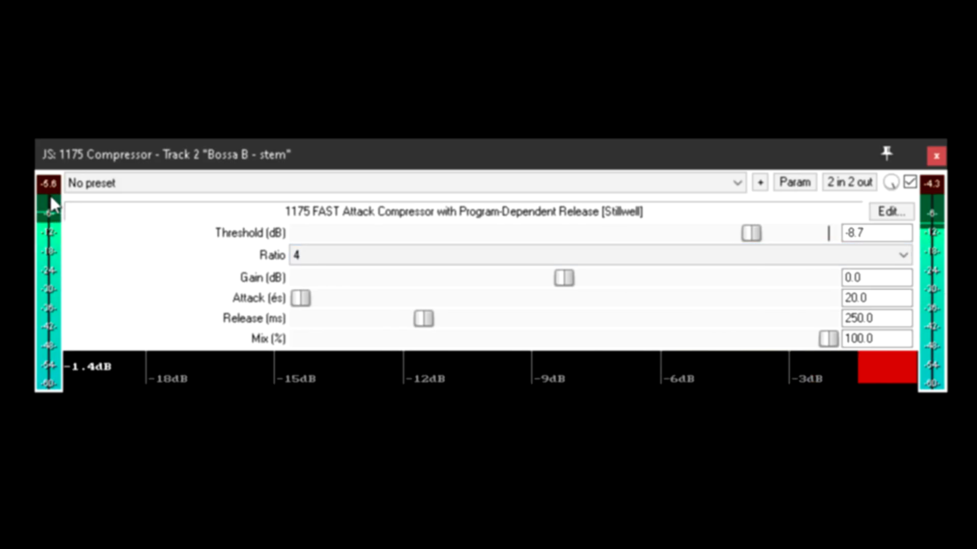
Step: Nudge the threshold to -6.4 dB, drop it to -15.1 dB, and pick an 8:1 ratio
left_click_drag(750, 233, 768, 233)
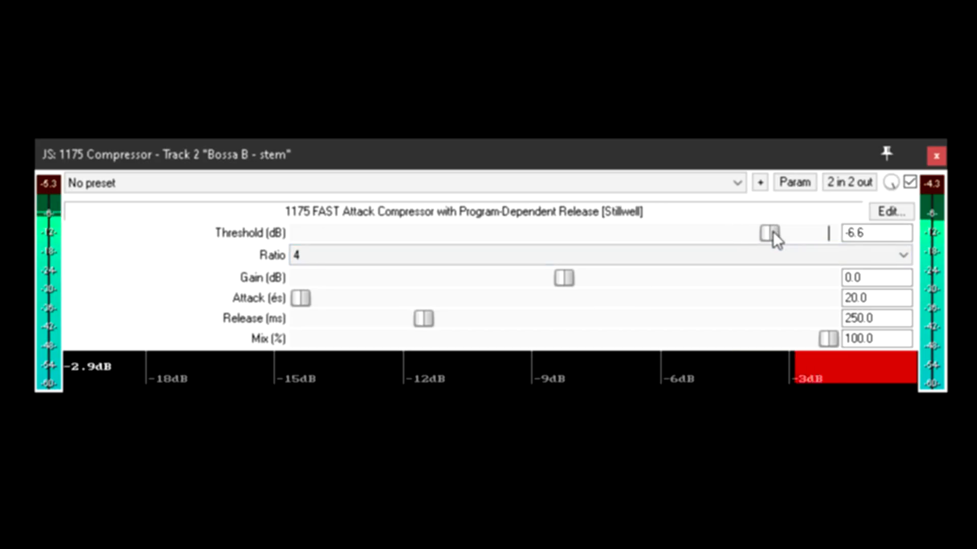
left_click_drag(772, 233, 774, 233)
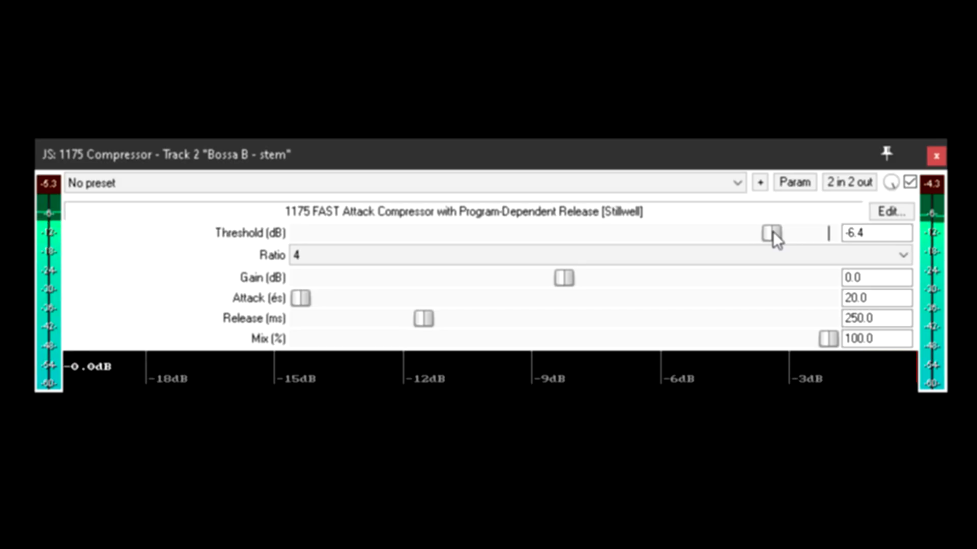
left_click_drag(772, 233, 714, 234)
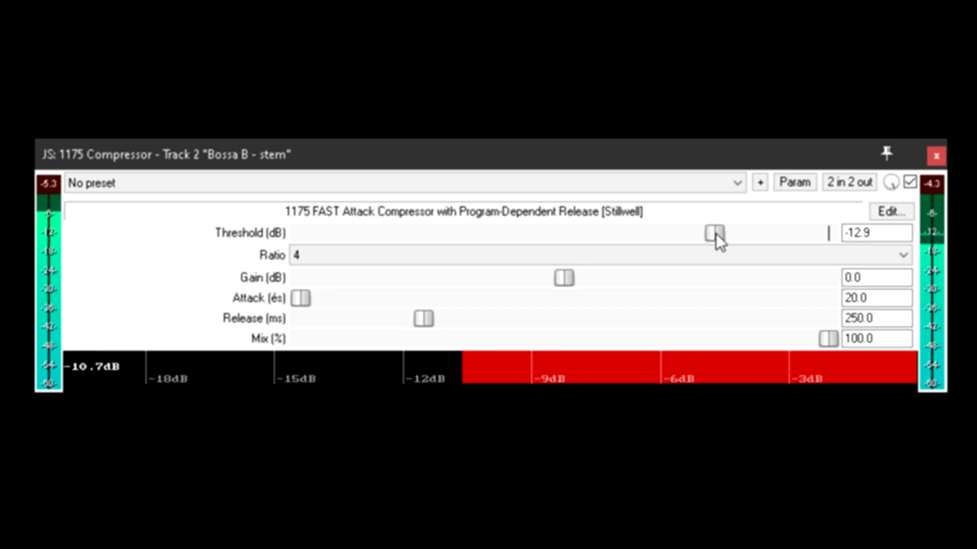
left_click_drag(713, 233, 691, 232)
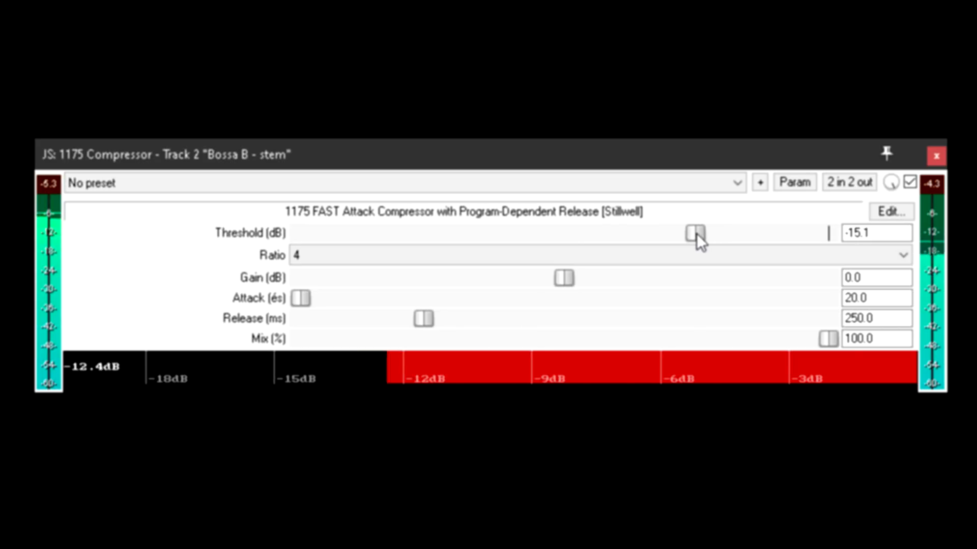
left_click(599, 255)
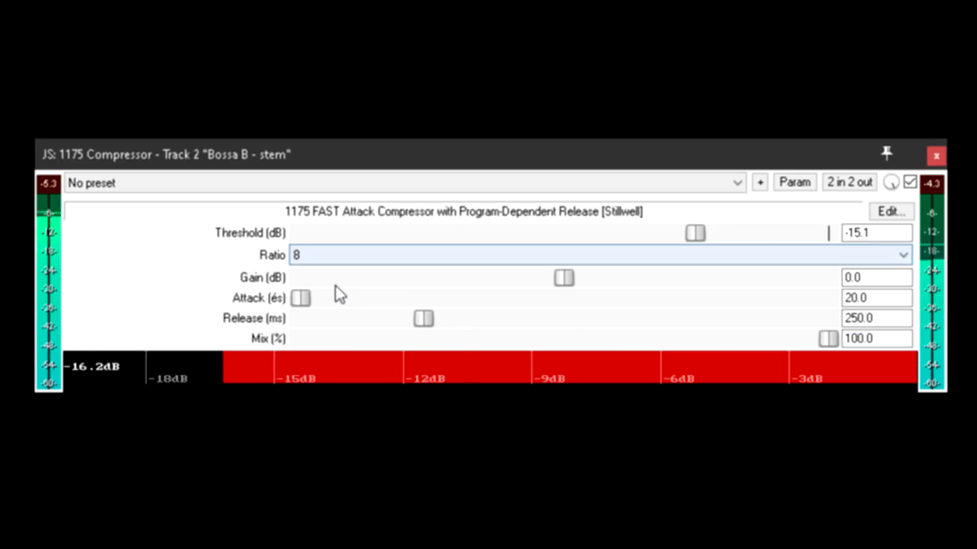
Step: Switch the 1175 ratio through 20:1 and 4:1, finishing on All
left_click(601, 254)
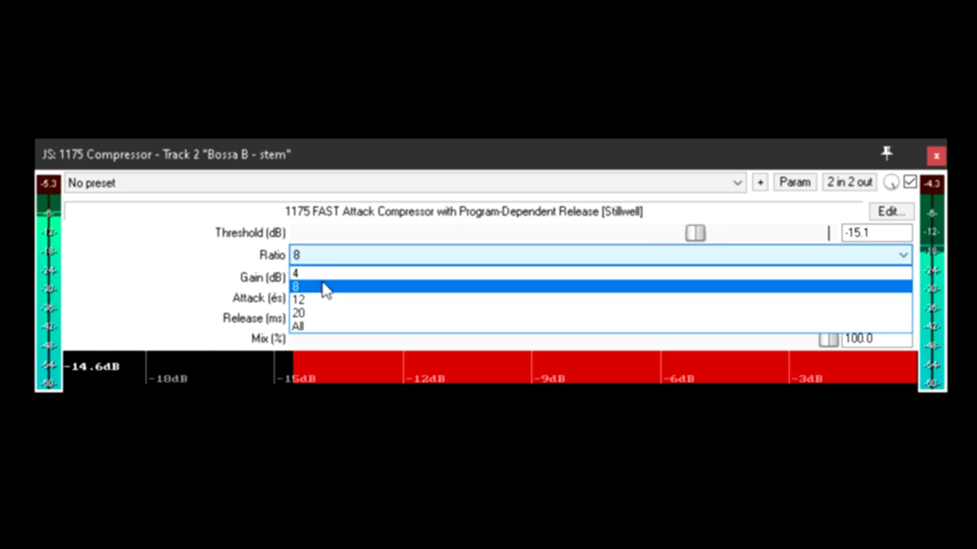
left_click(298, 299)
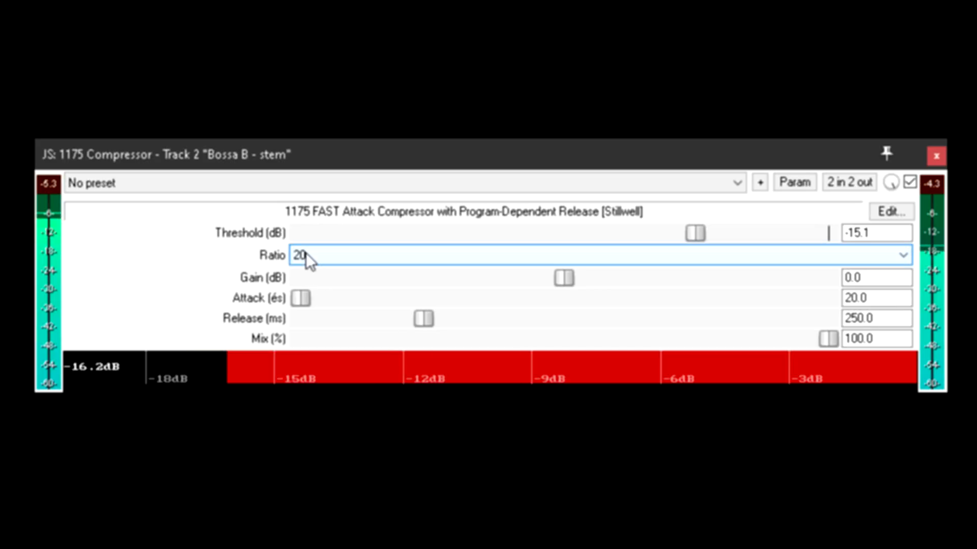
type("4")
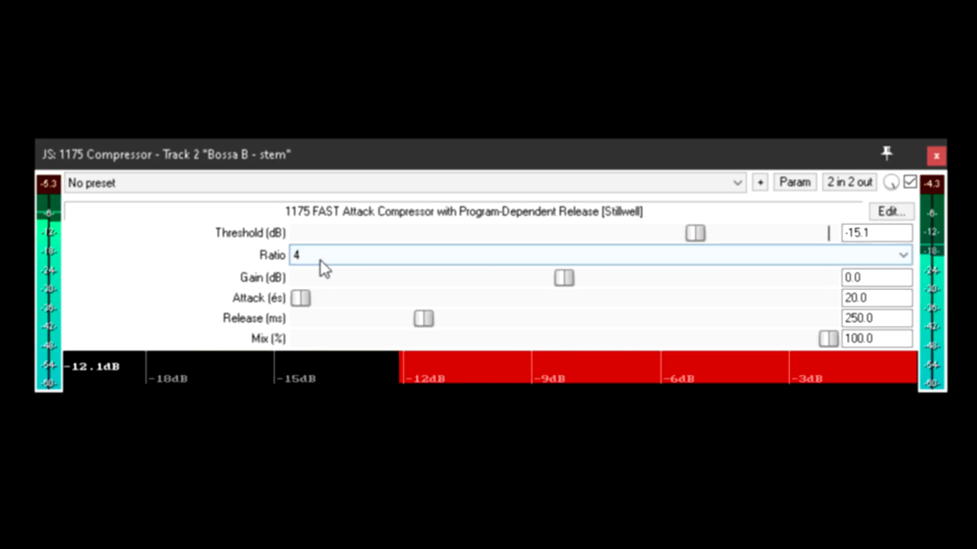
left_click(601, 255)
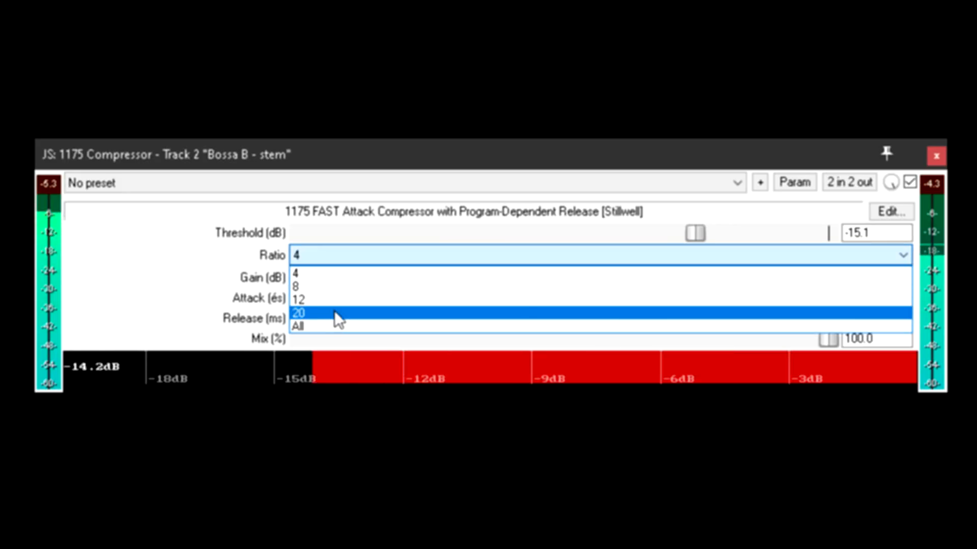
left_click(299, 313)
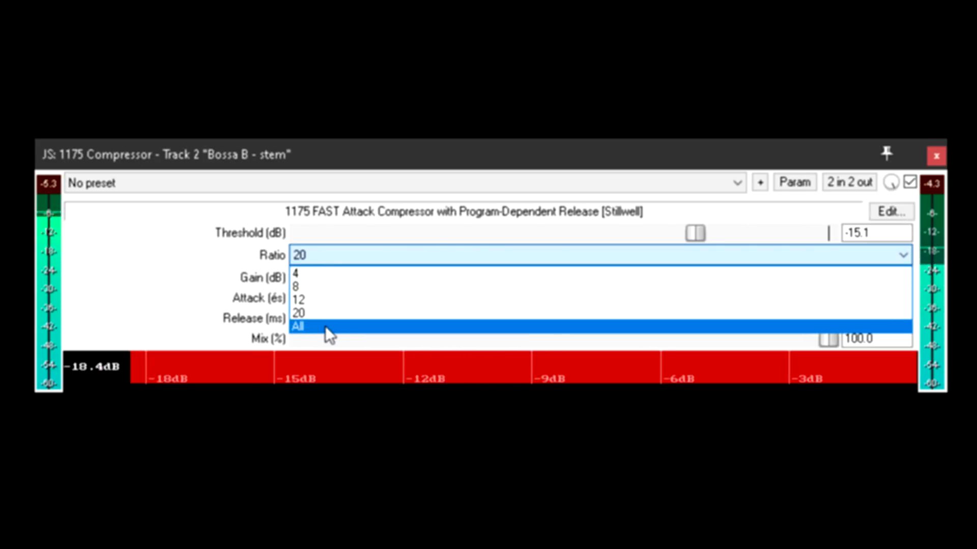
left_click(299, 327)
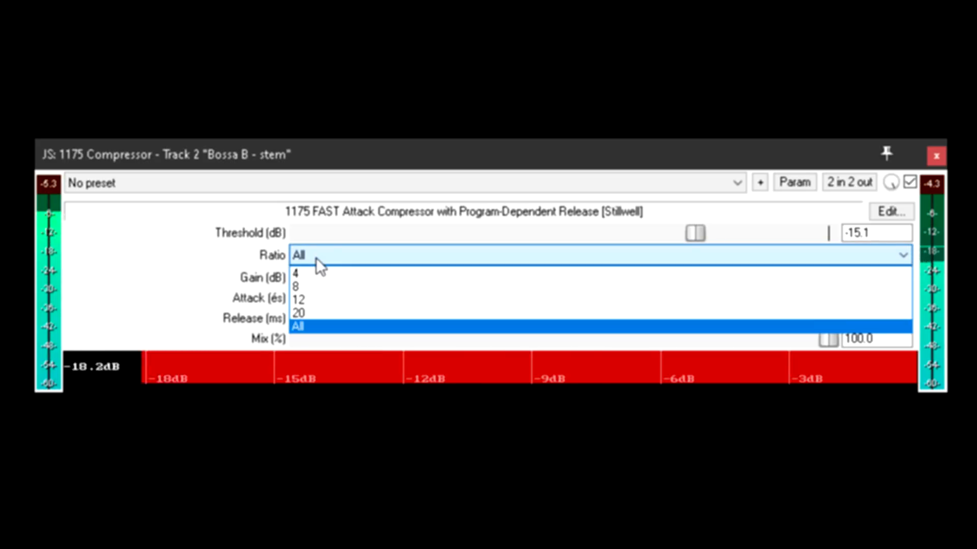
left_click(297, 273)
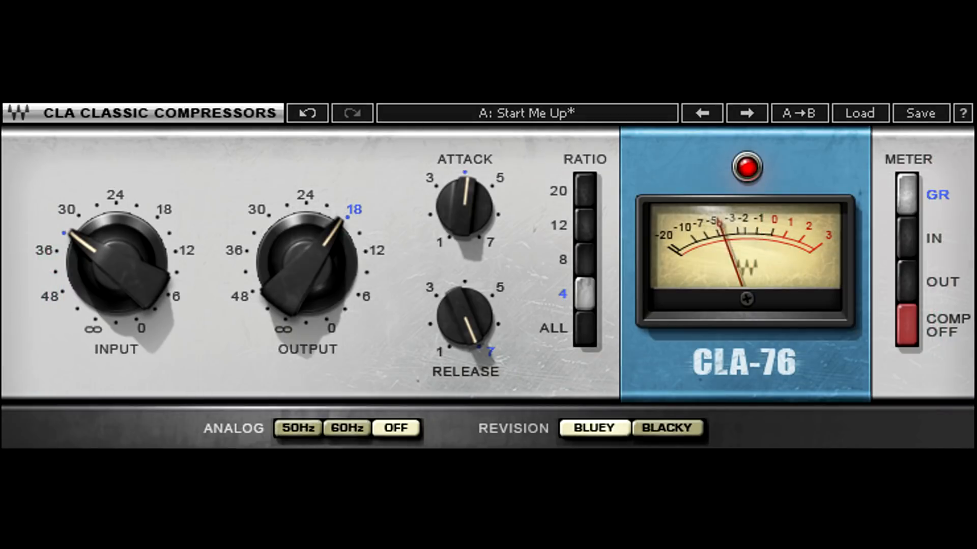
mouse_move(579, 428)
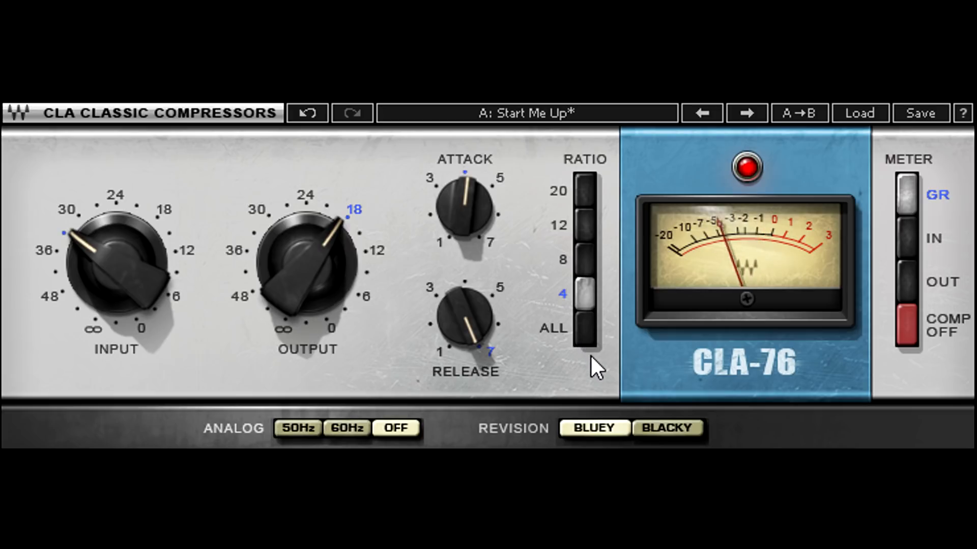
Step: Compare CLA-76 gain reduction across ratios 8, 20, 12 and All, ending on 4
left_click(586, 259)
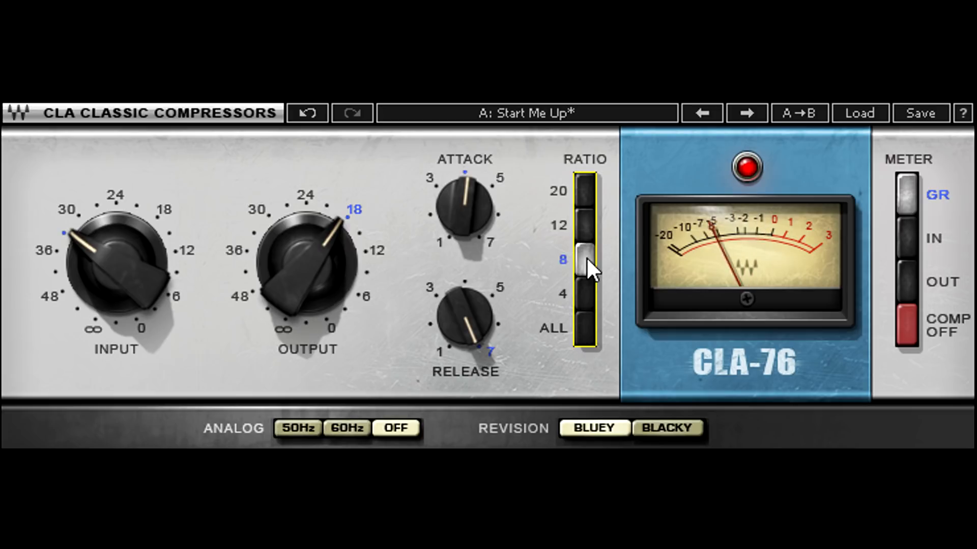
left_click(584, 189)
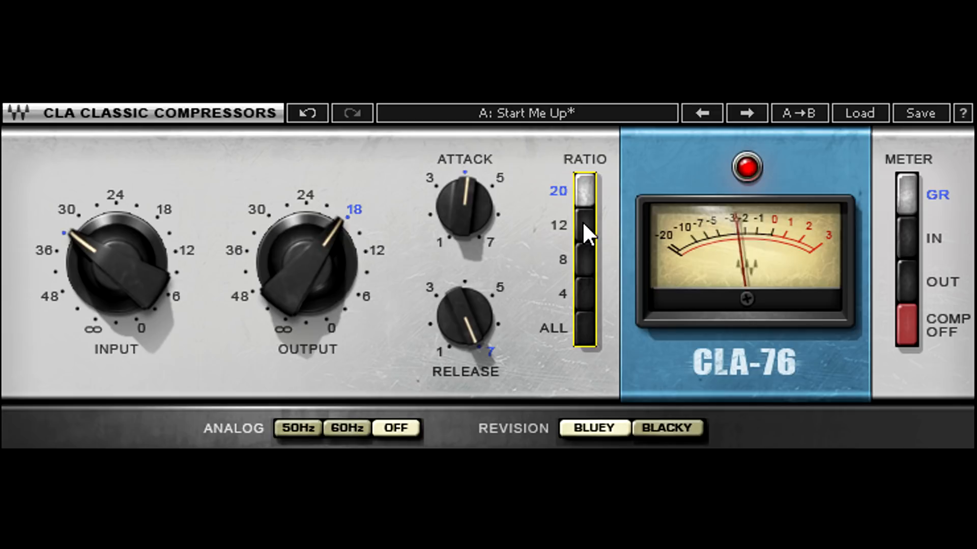
left_click(584, 225)
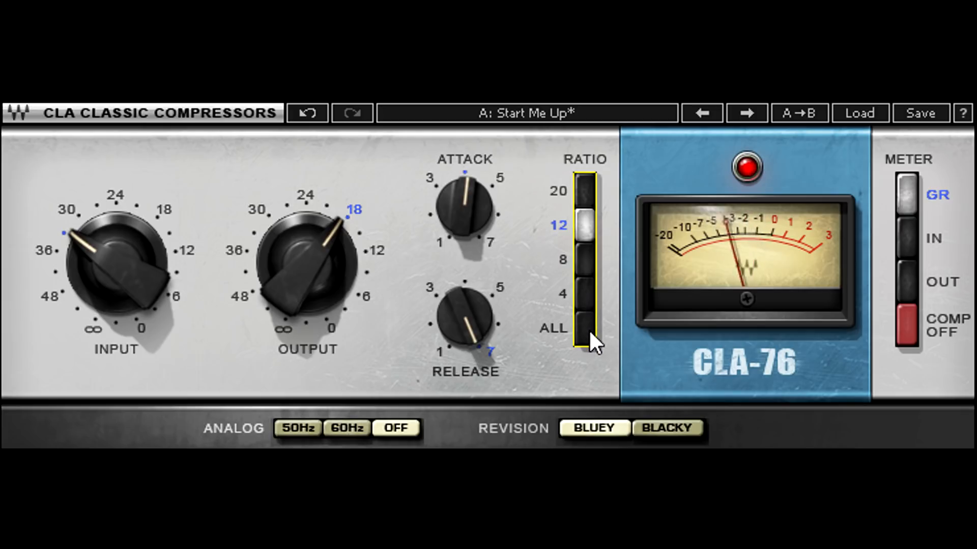
left_click(583, 327)
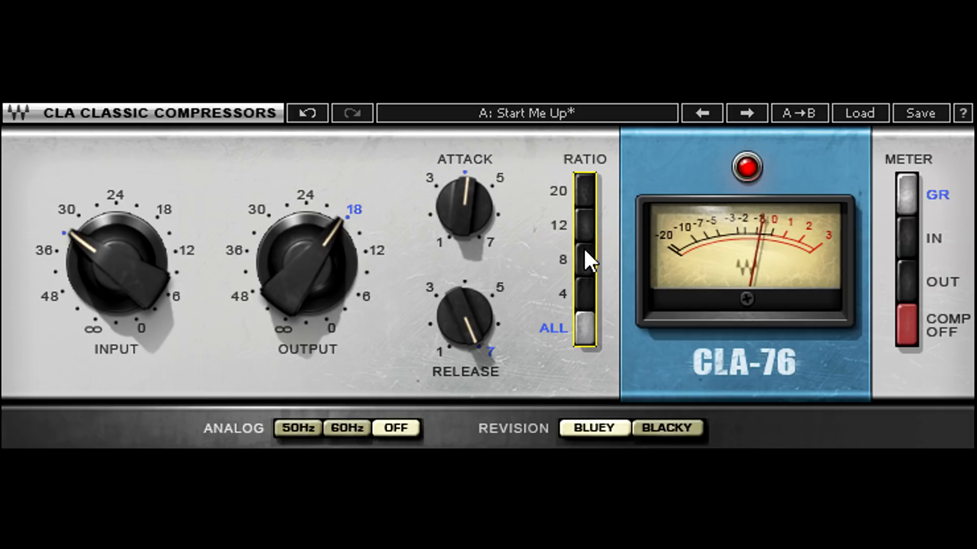
left_click(586, 224)
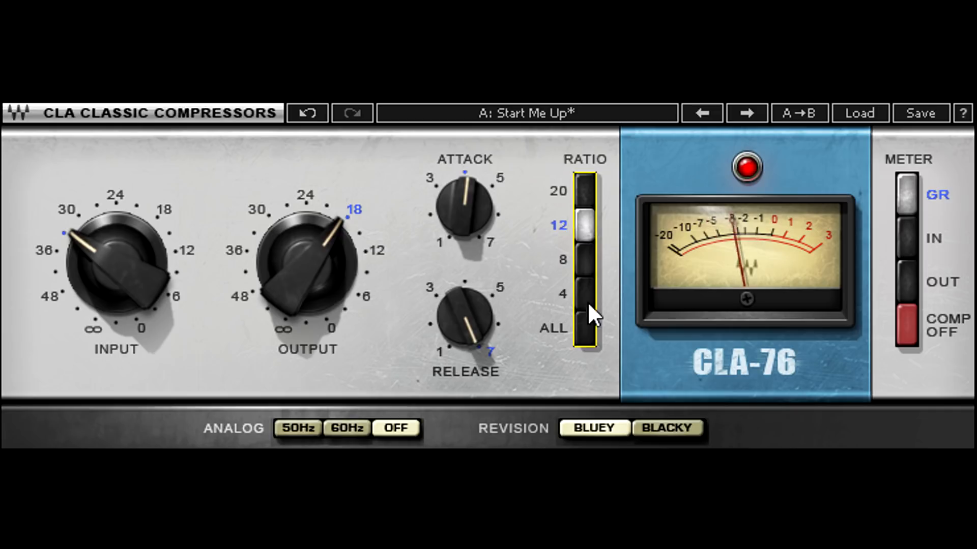
left_click(583, 328)
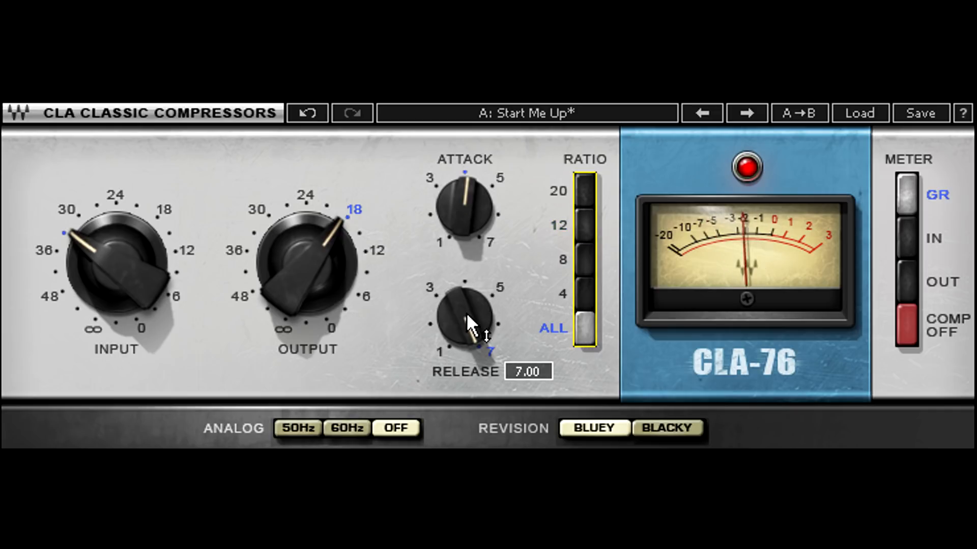
mouse_move(598, 280)
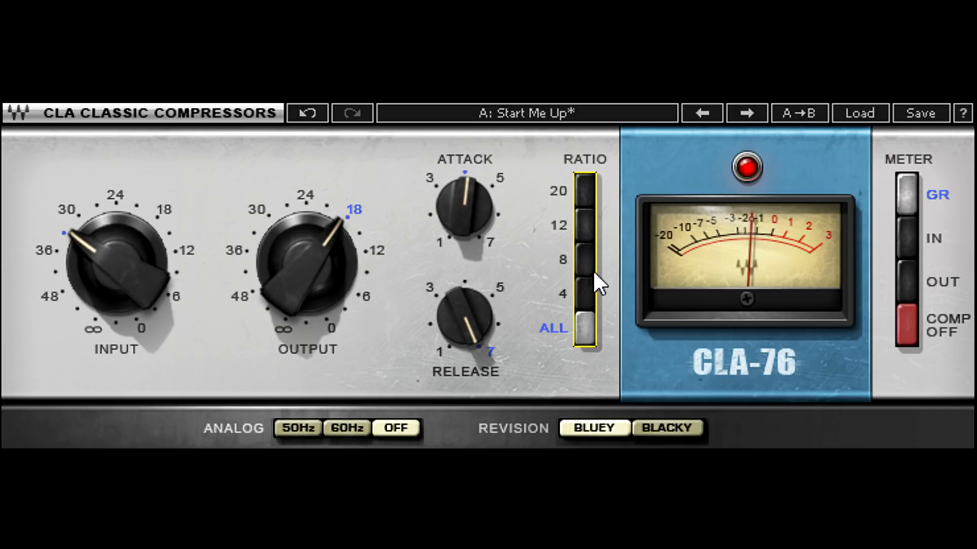
left_click(584, 259)
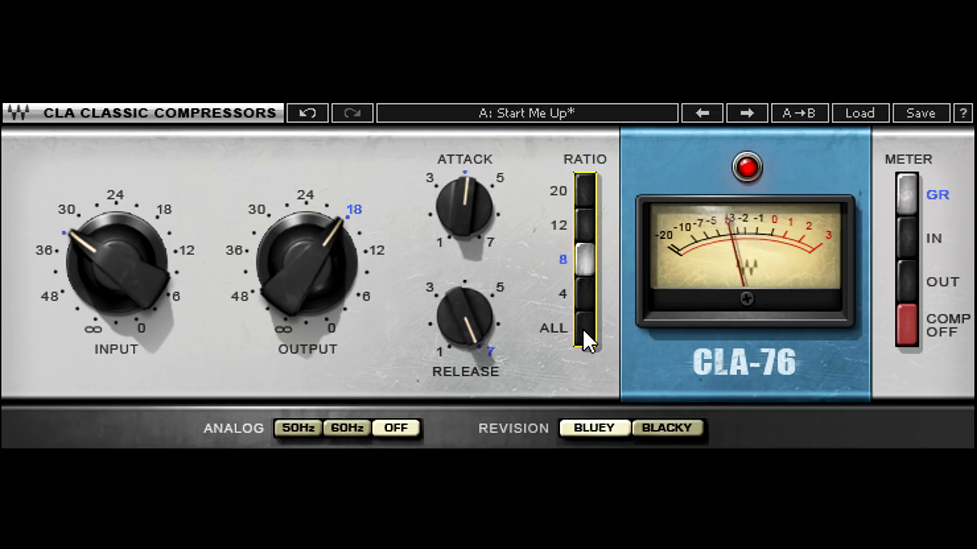
left_click(583, 328)
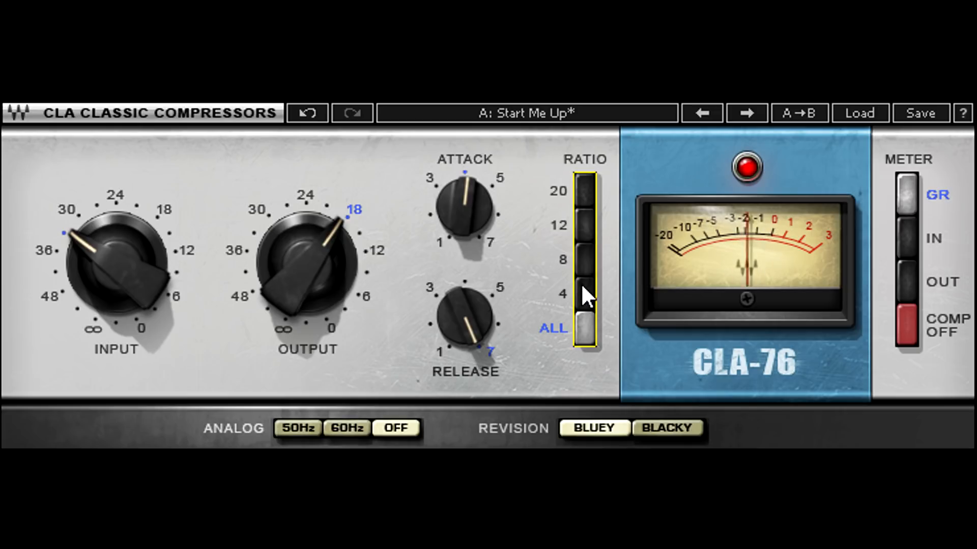
left_click(584, 293)
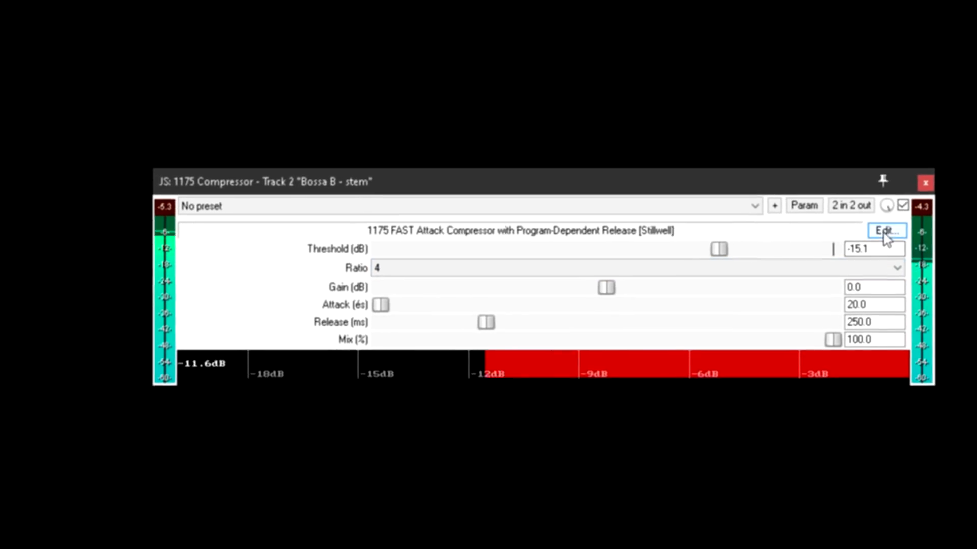
Step: Open the 1175 Compressor's JSFX code for editing from the plugin window
left_click(884, 230)
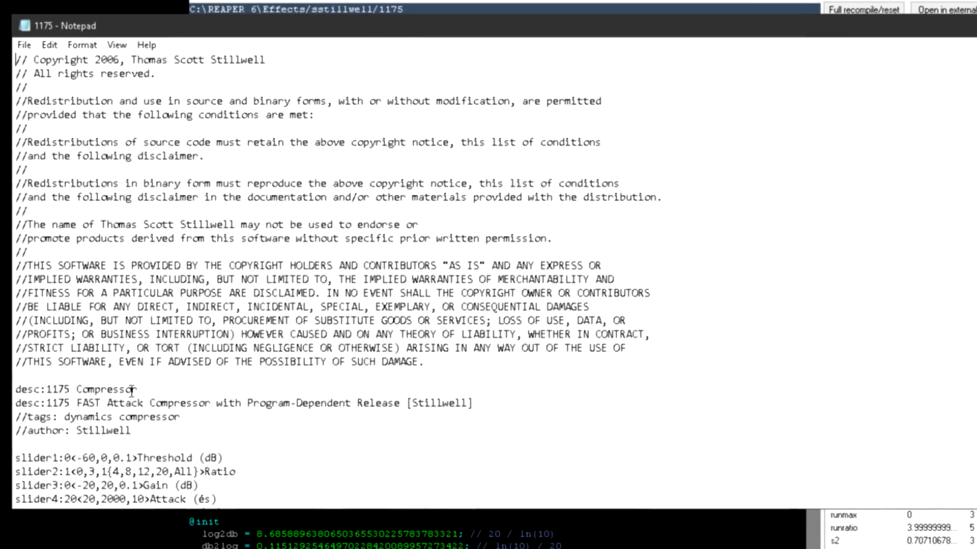
Step: Append 'ratio mod' to the description line and go to save via the File menu
type("ratio mod")
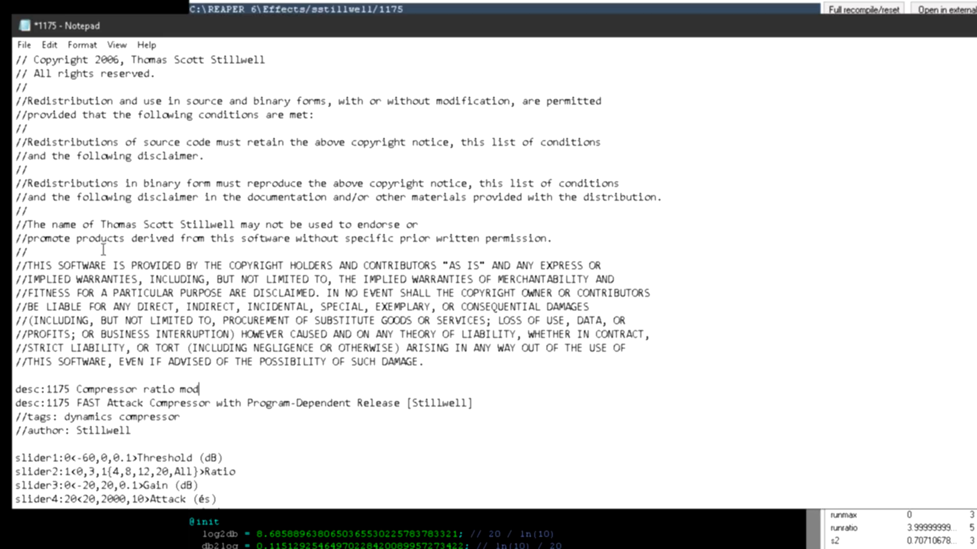
left_click(25, 45)
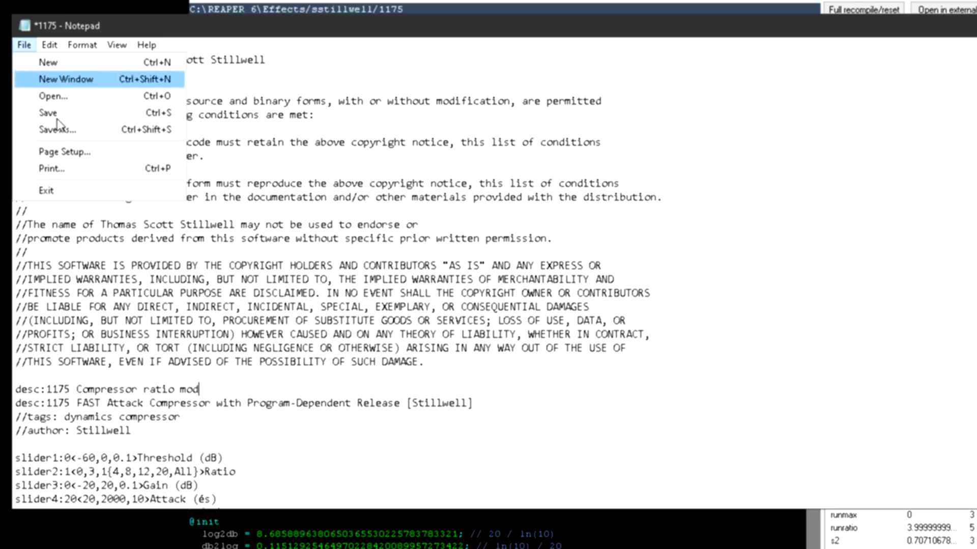
mouse_move(57, 130)
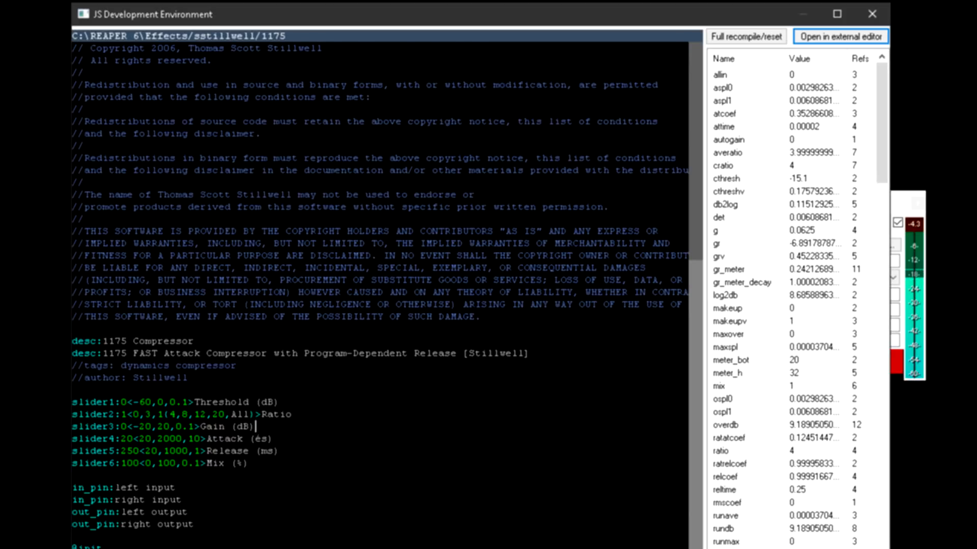
scroll("down", 3)
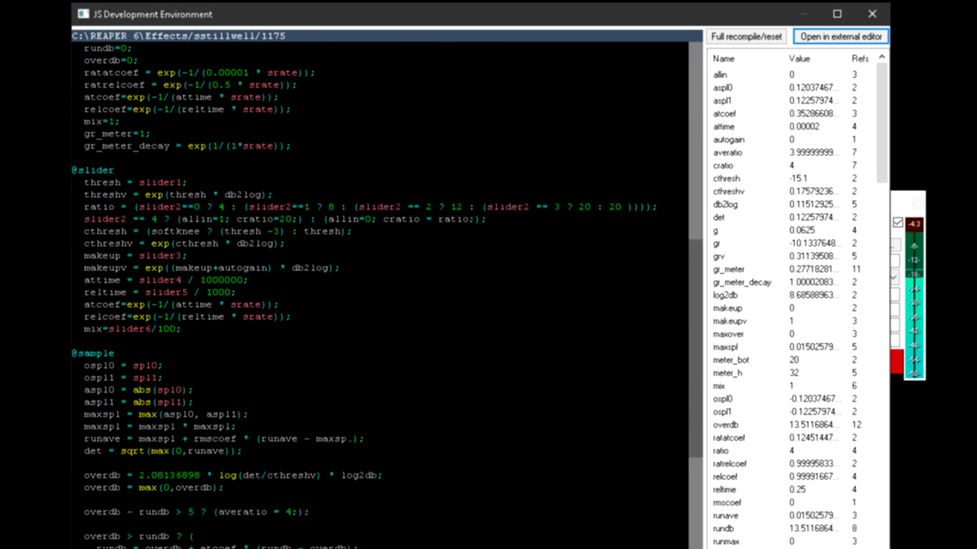
scroll("down", 3)
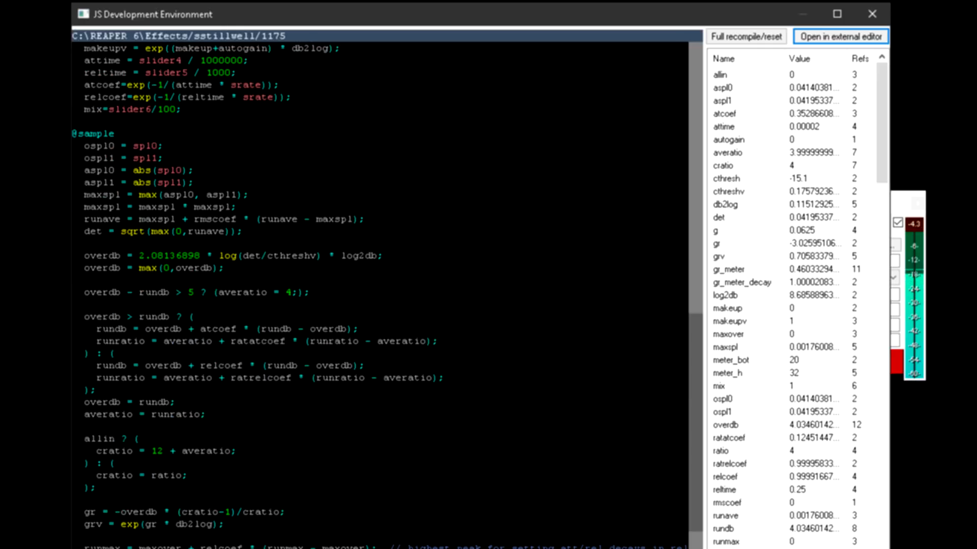
scroll("down", 3)
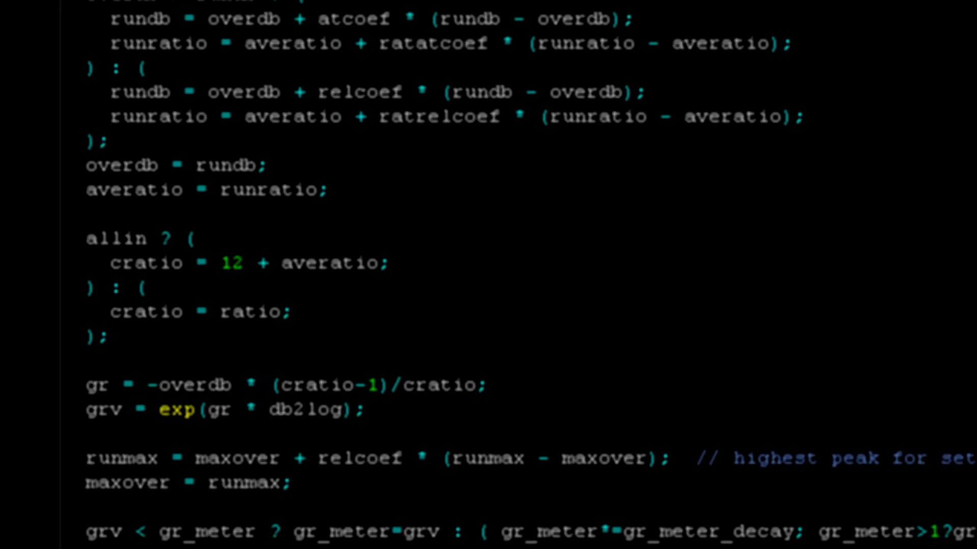
Step: Insert an opening parenthesis before cratio in the gr = -overdb * (cratio-1)/cratio line
double_click(187, 385)
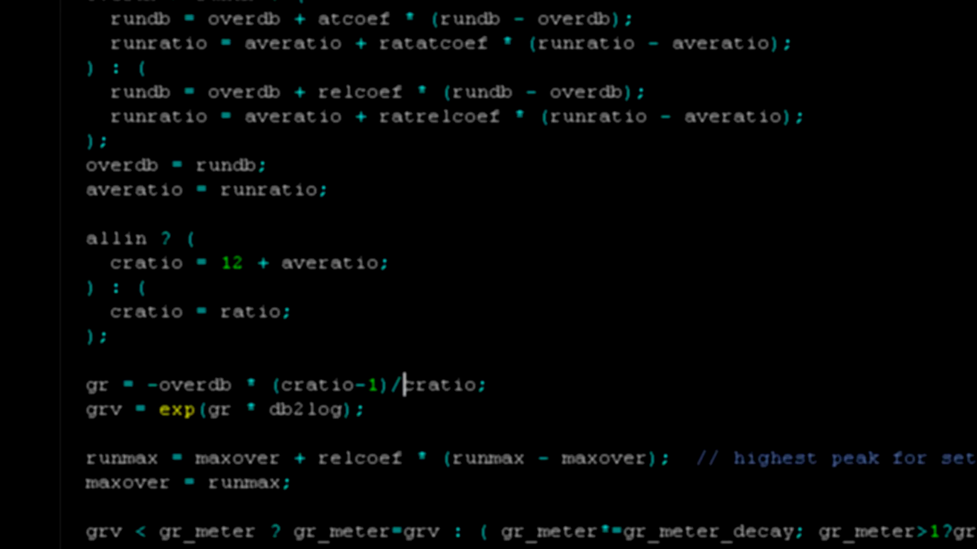
type("(")
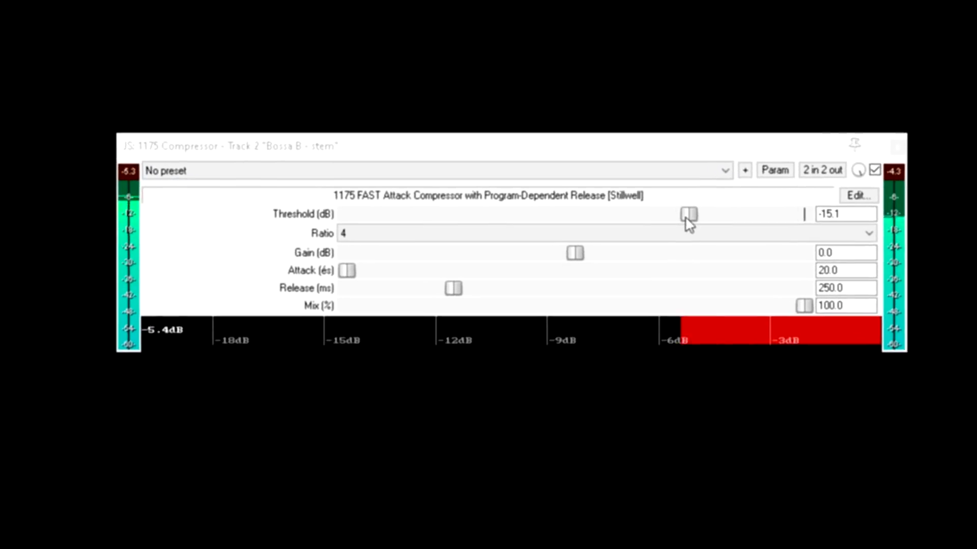
Step: Set the threshold to about -21 dB after briefly dipping to -29 dB
left_click_drag(690, 214, 574, 233)
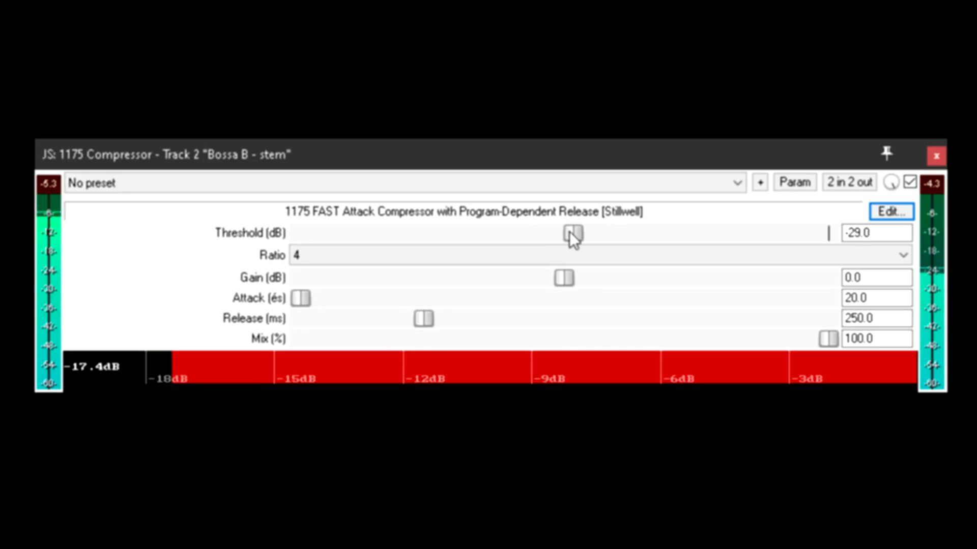
left_click_drag(568, 236, 605, 235)
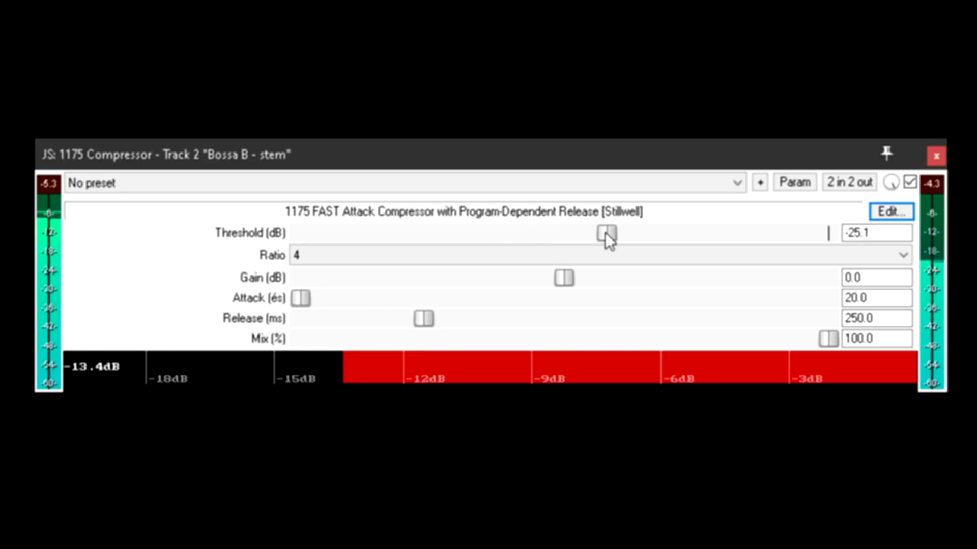
left_click_drag(604, 233, 636, 234)
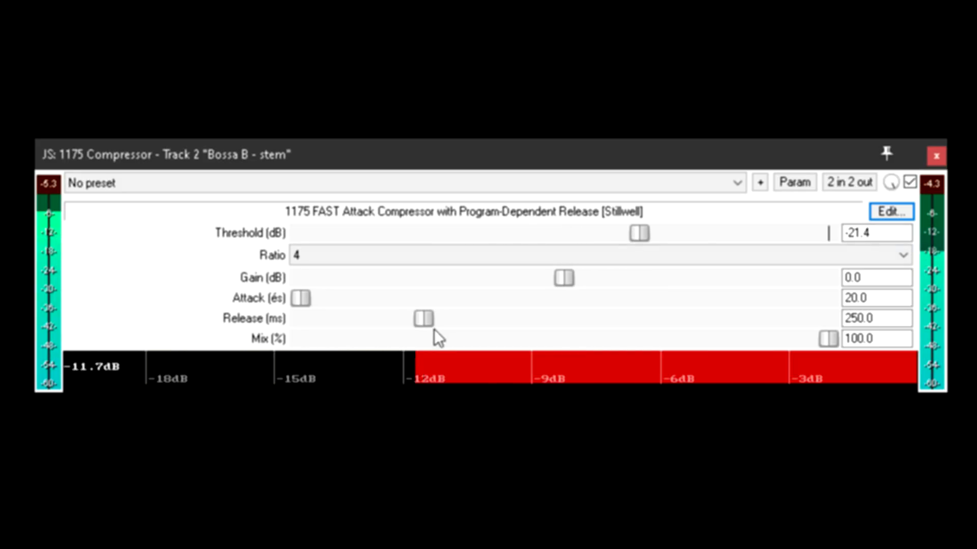
Step: Sweep the release between 20 and 535 ms, ending around 158 ms
left_click_drag(424, 319, 564, 319)
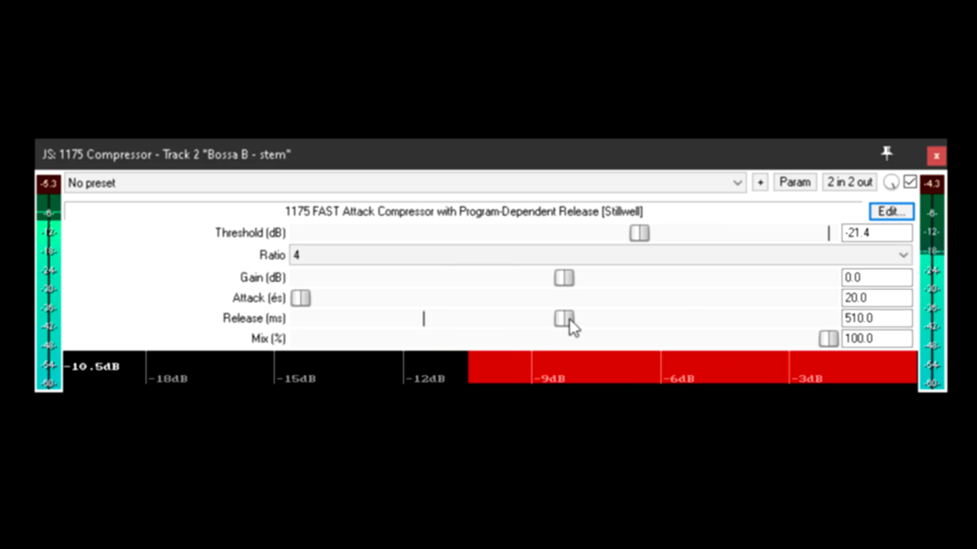
left_click_drag(564, 318, 321, 319)
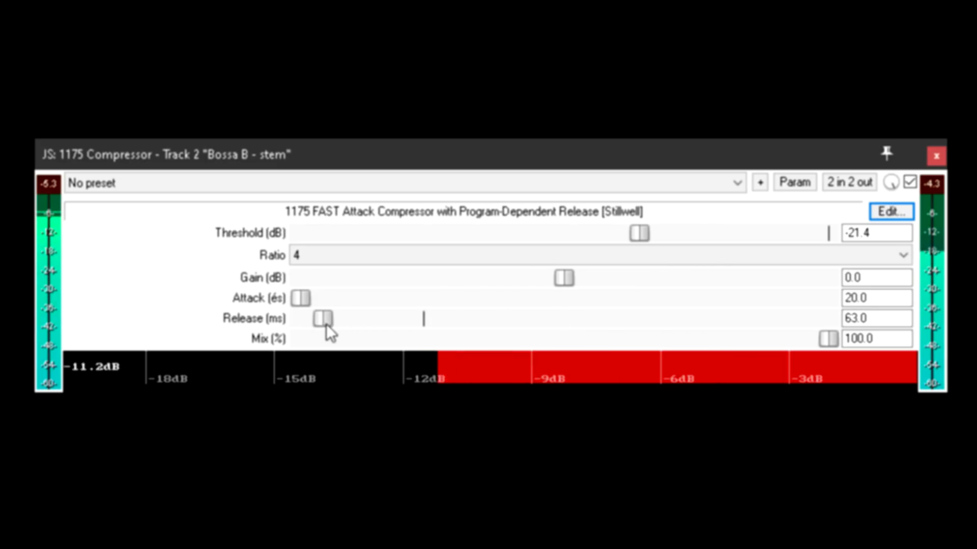
left_click_drag(327, 318, 302, 319)
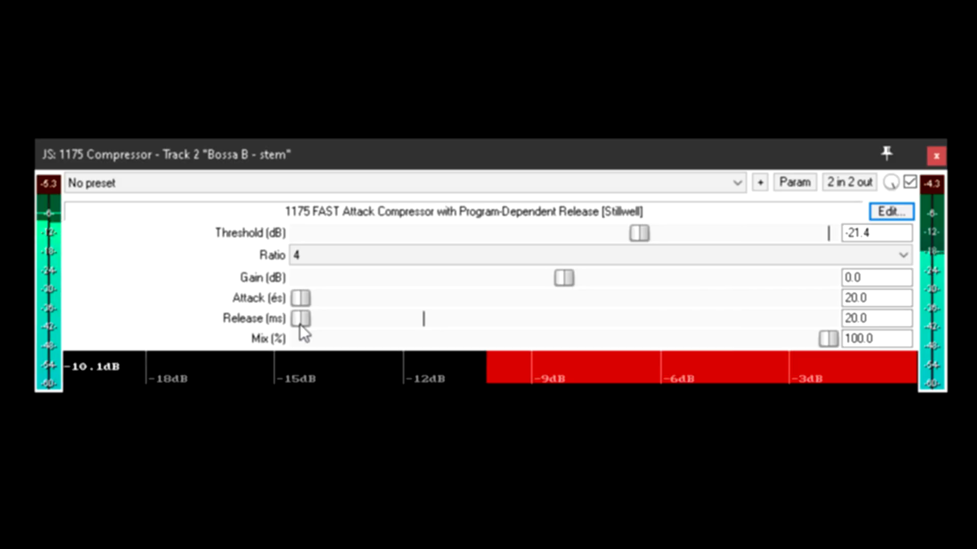
left_click_drag(299, 319, 346, 319)
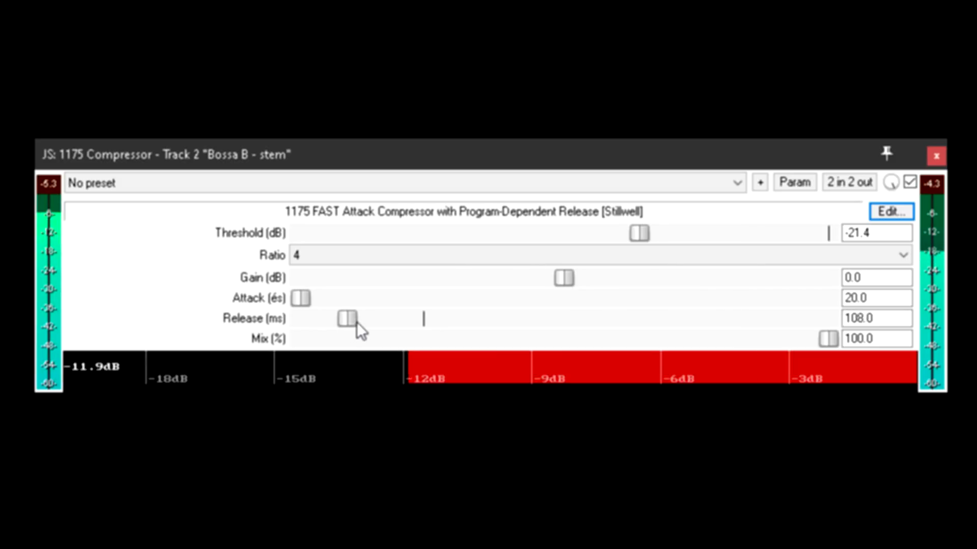
left_click_drag(346, 319, 424, 319)
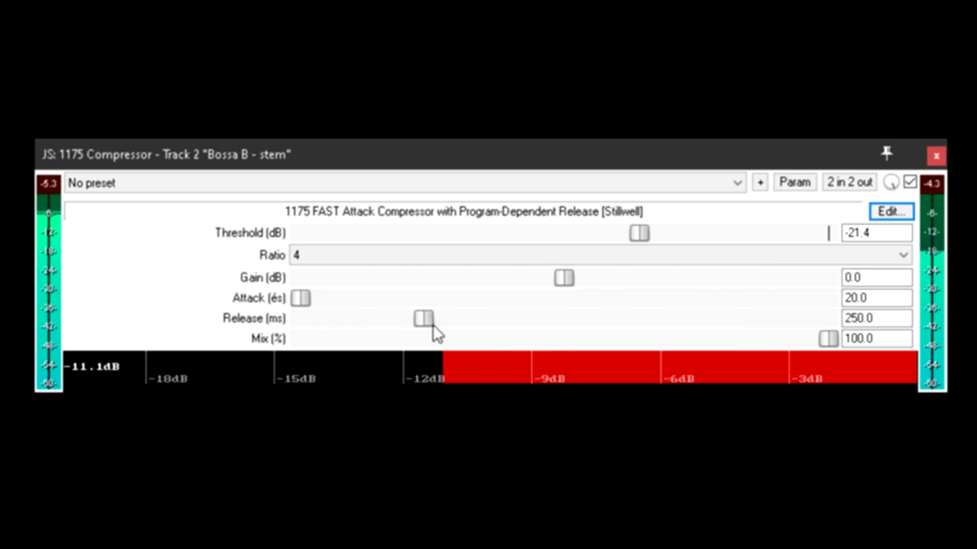
left_click_drag(424, 319, 494, 319)
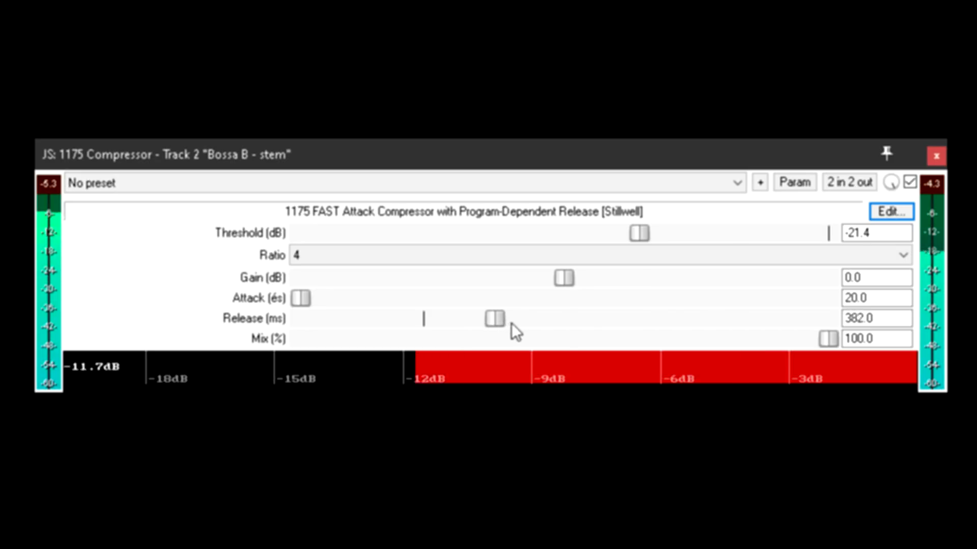
left_click_drag(494, 319, 576, 319)
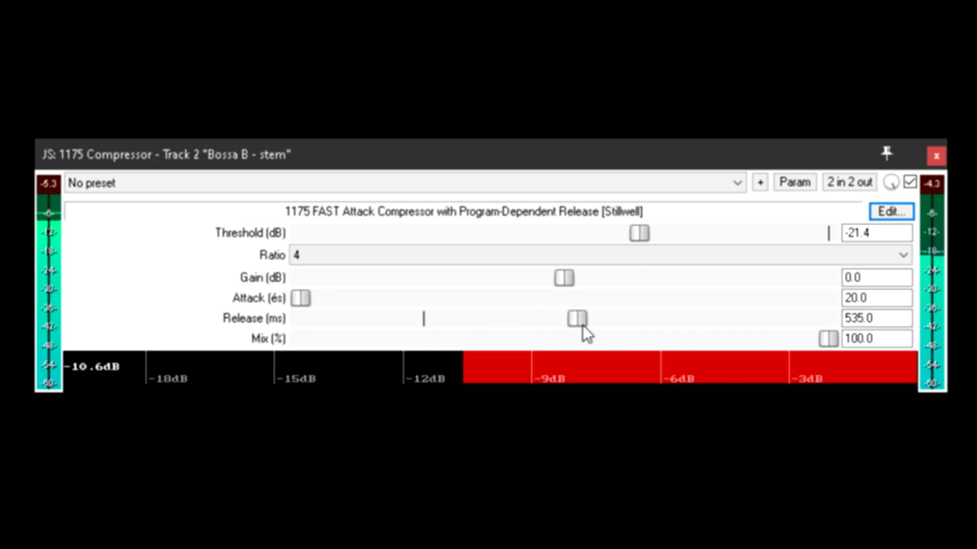
left_click_drag(575, 320, 573, 322)
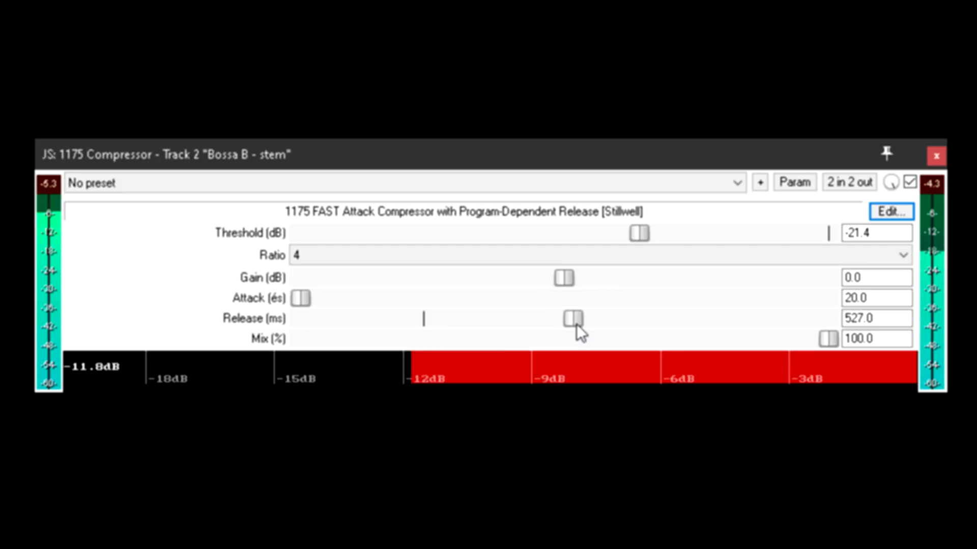
left_click_drag(570, 319, 414, 319)
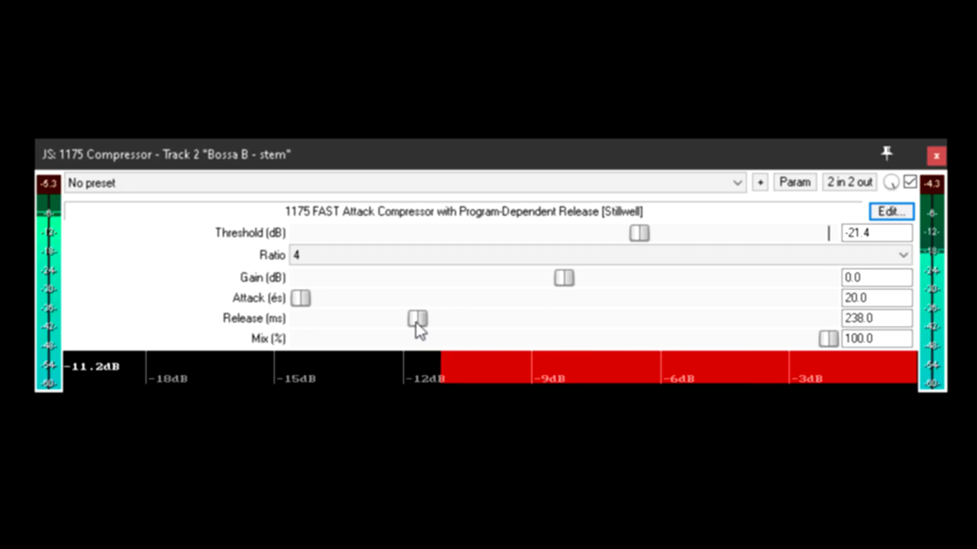
left_click_drag(417, 319, 319, 319)
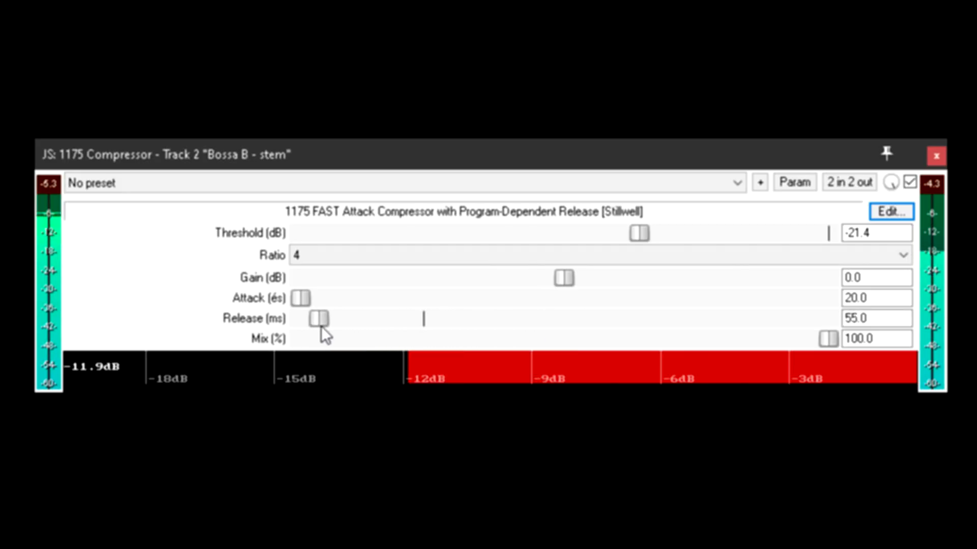
left_click_drag(319, 318, 300, 319)
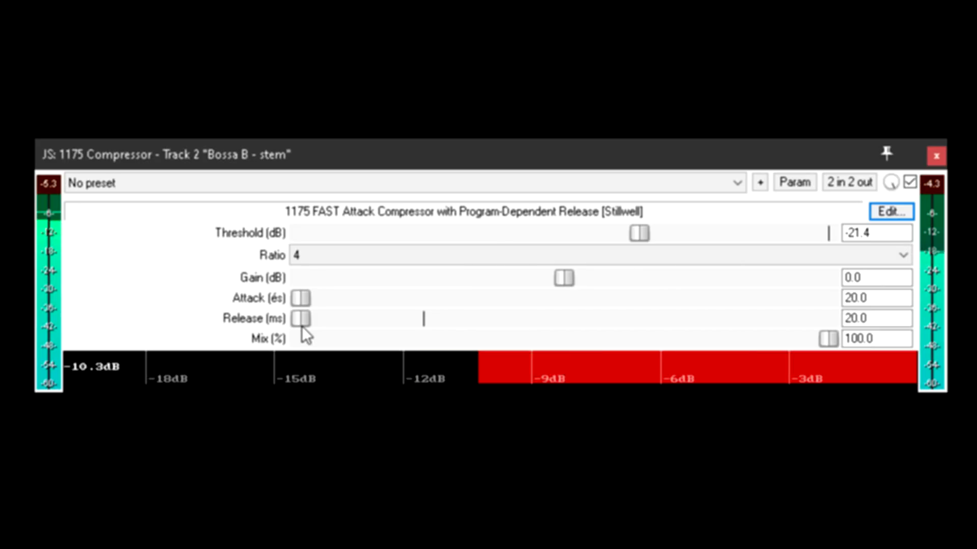
left_click_drag(300, 318, 356, 319)
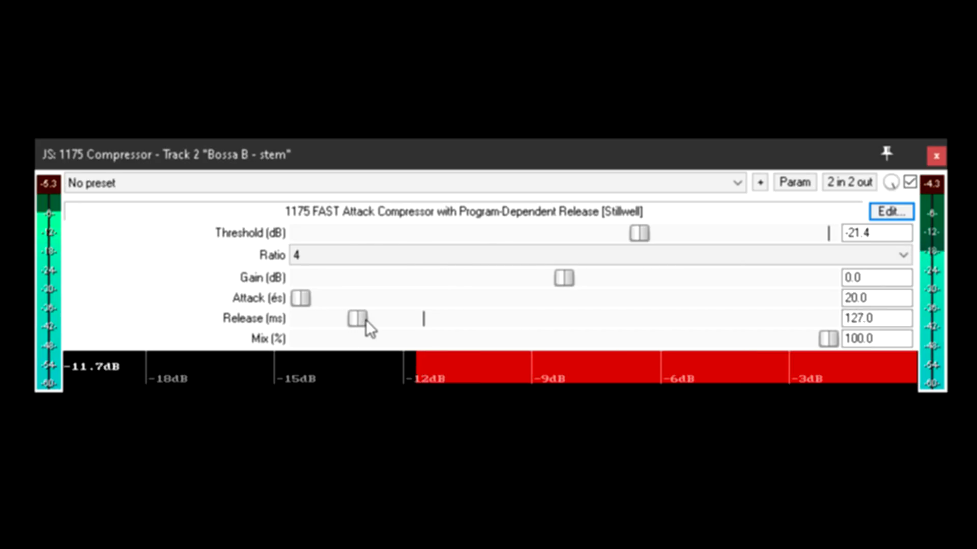
left_click_drag(356, 318, 393, 319)
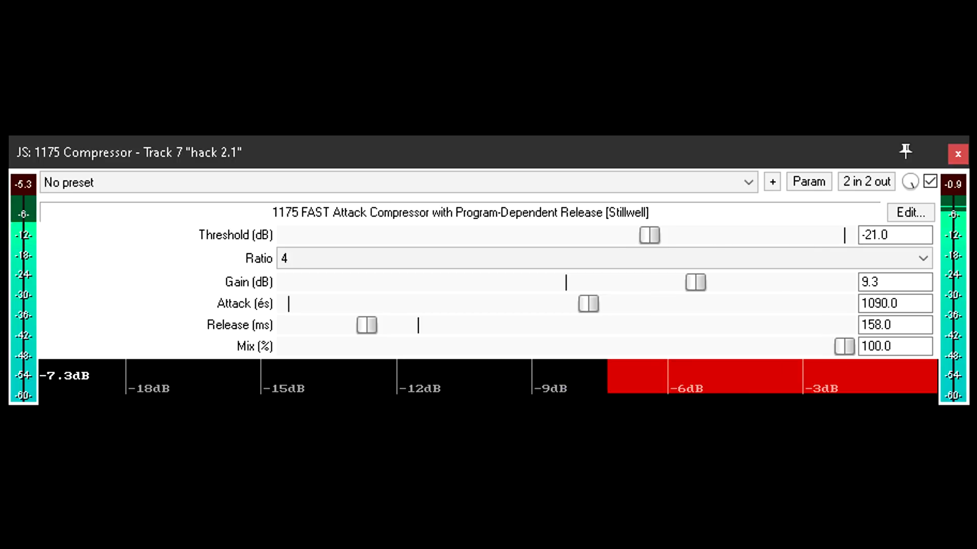
left_click_drag(844, 346, 288, 347)
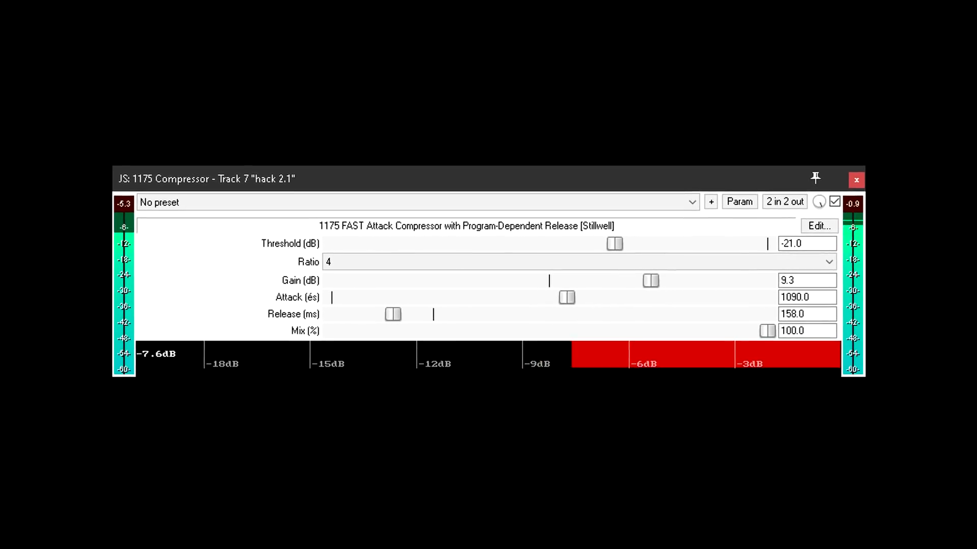
left_click_drag(206, 179, 243, 191)
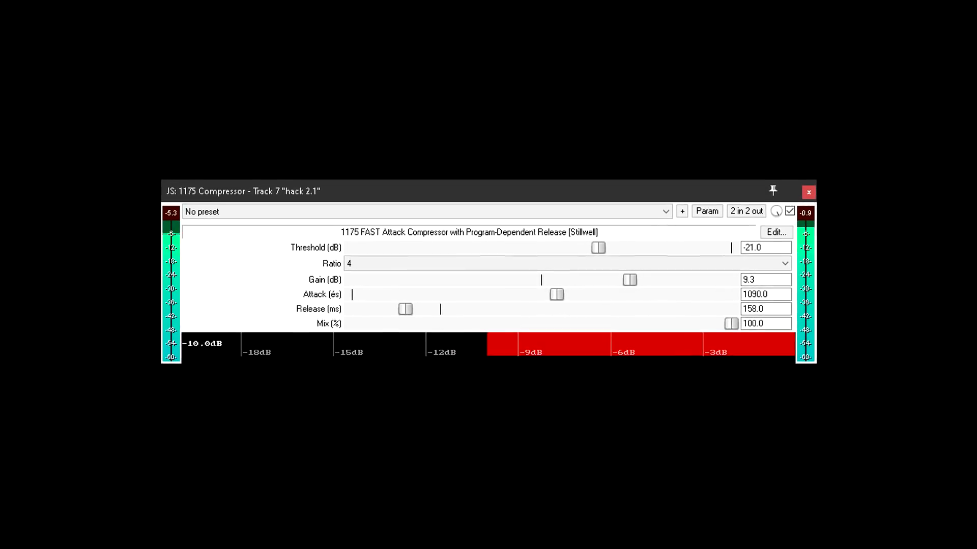